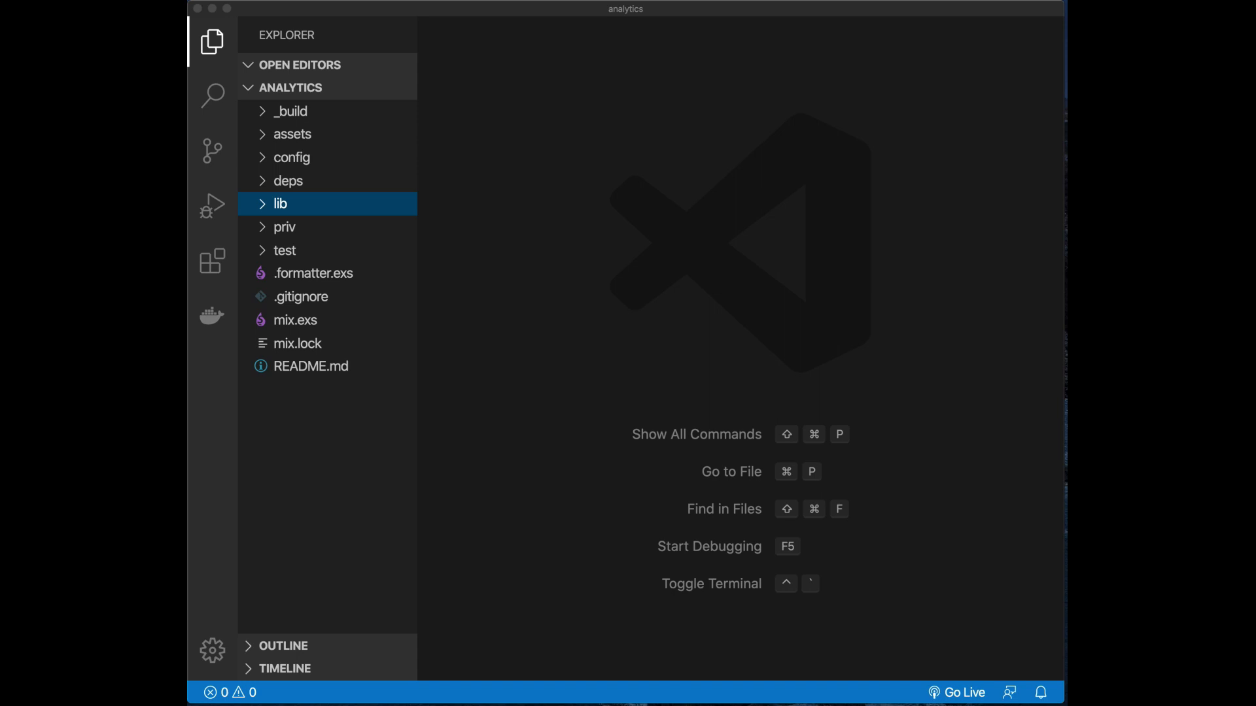
pyautogui.moveTo(314, 346)
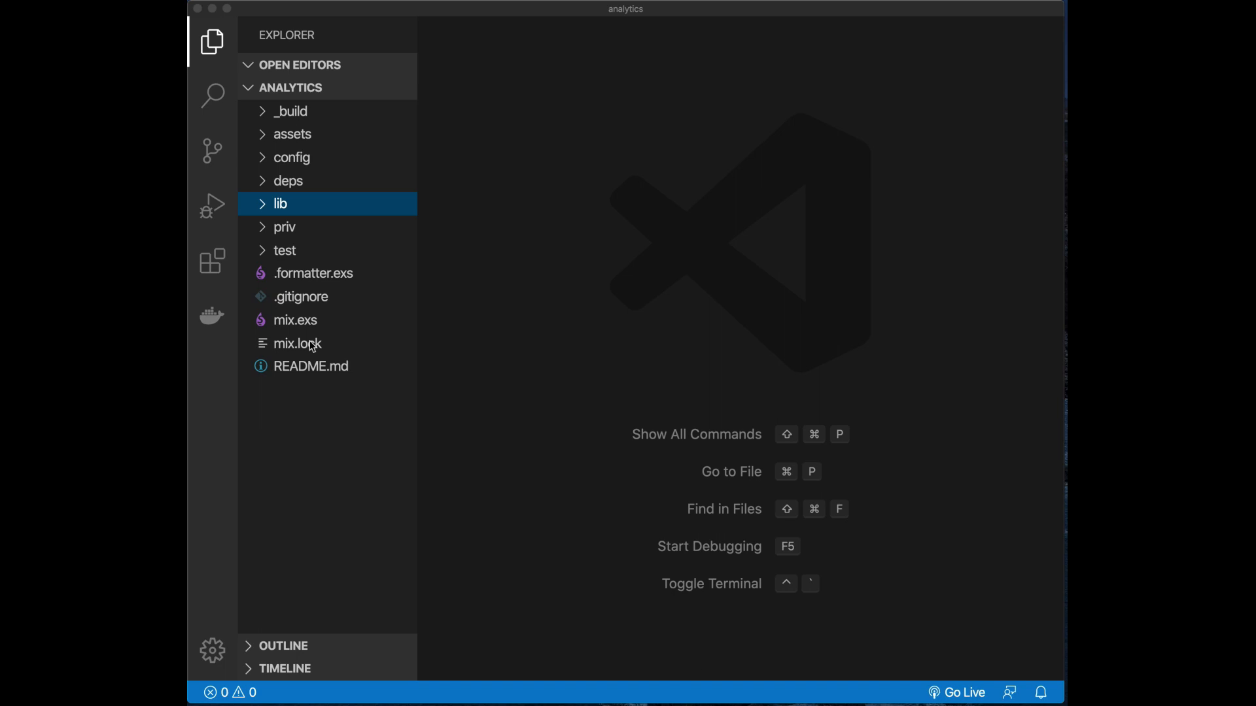
pyautogui.moveTo(264, 212)
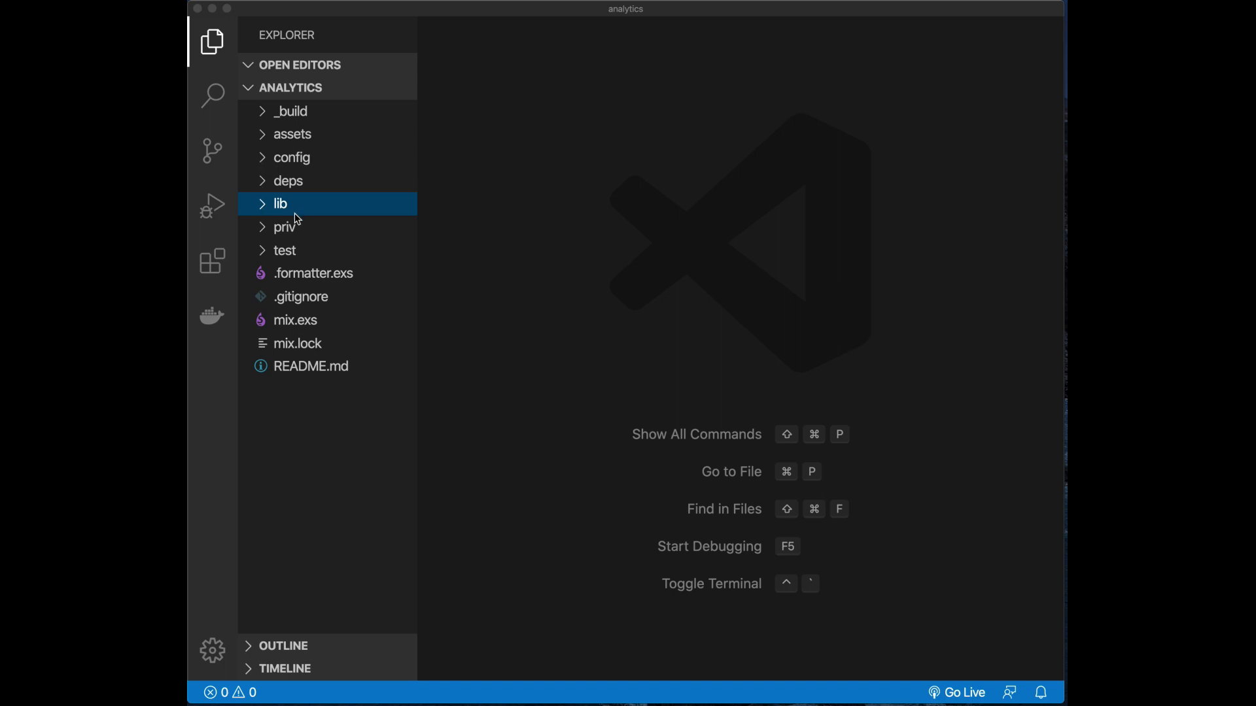
# Create a new folder named plugs inside lib/analytics_web
pyautogui.click(280, 202)
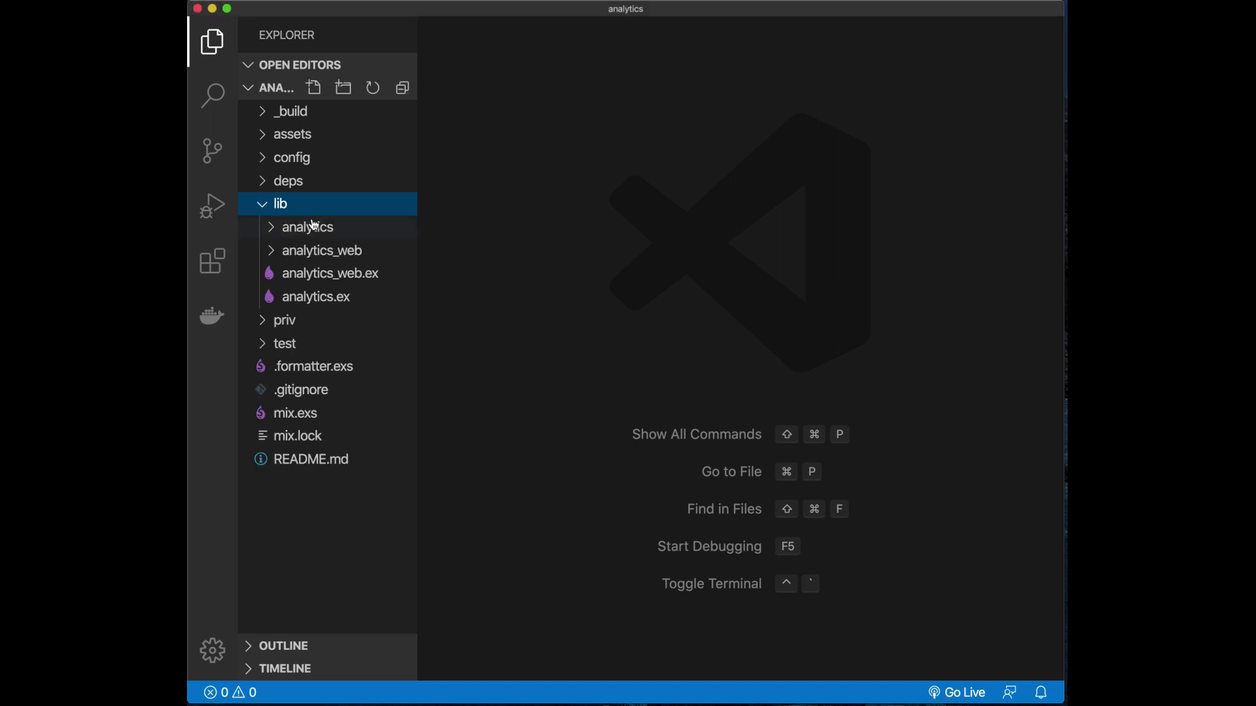
pyautogui.click(322, 250)
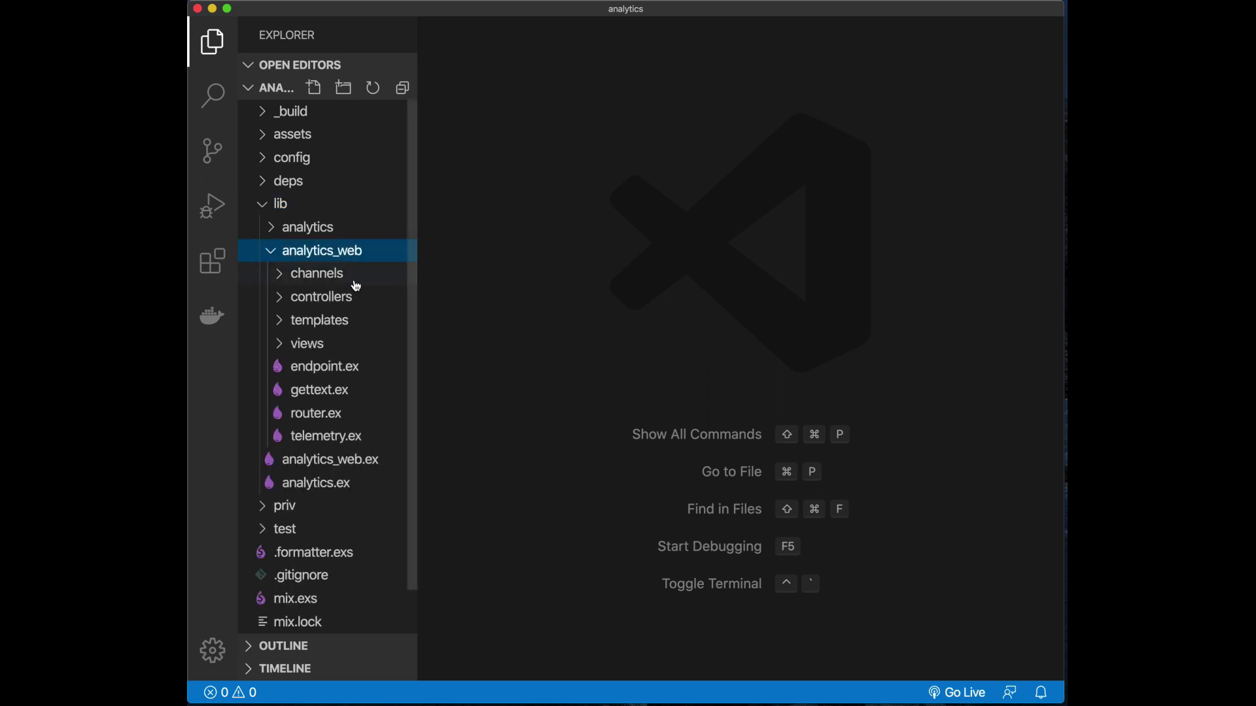
pyautogui.rightClick(322, 250)
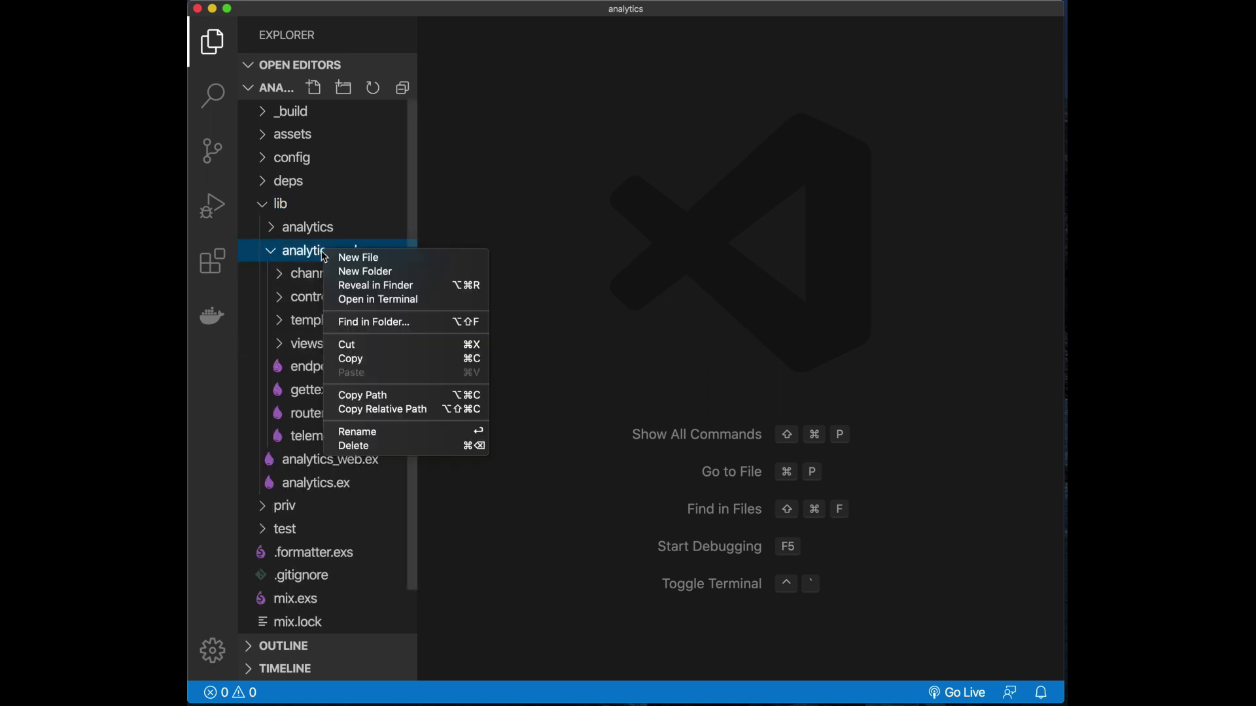
pyautogui.click(363, 272)
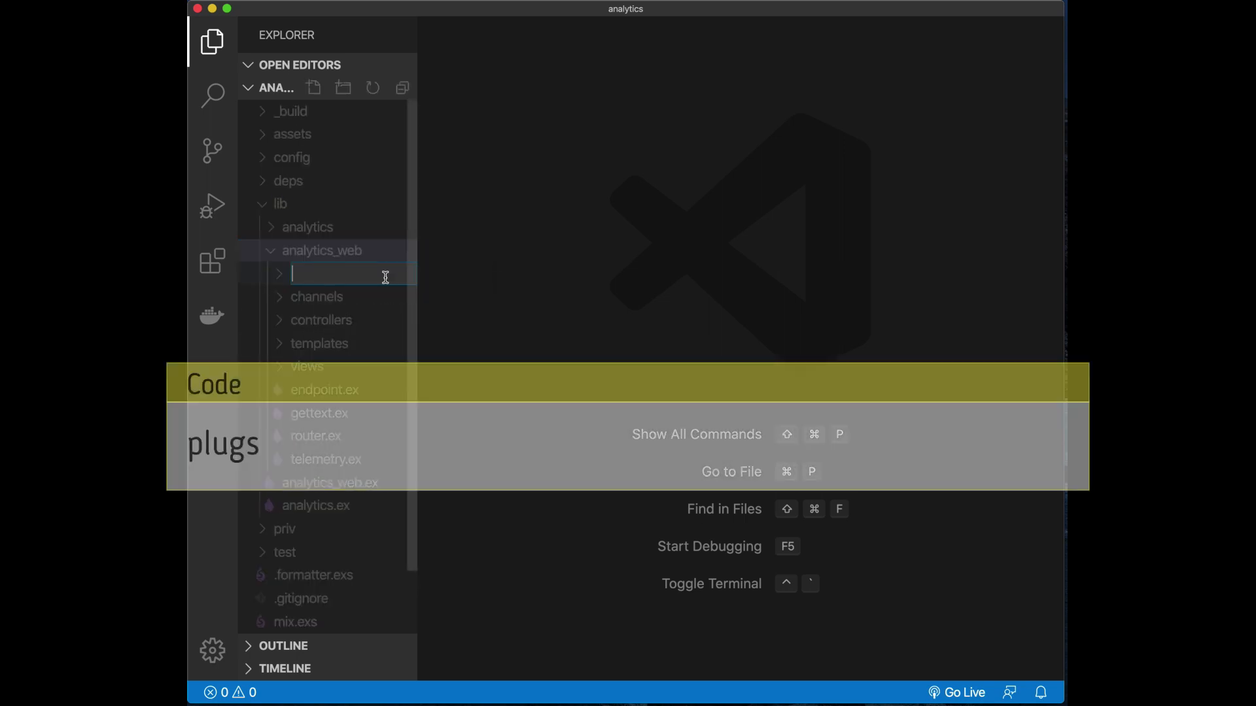
pyautogui.write('plugs')
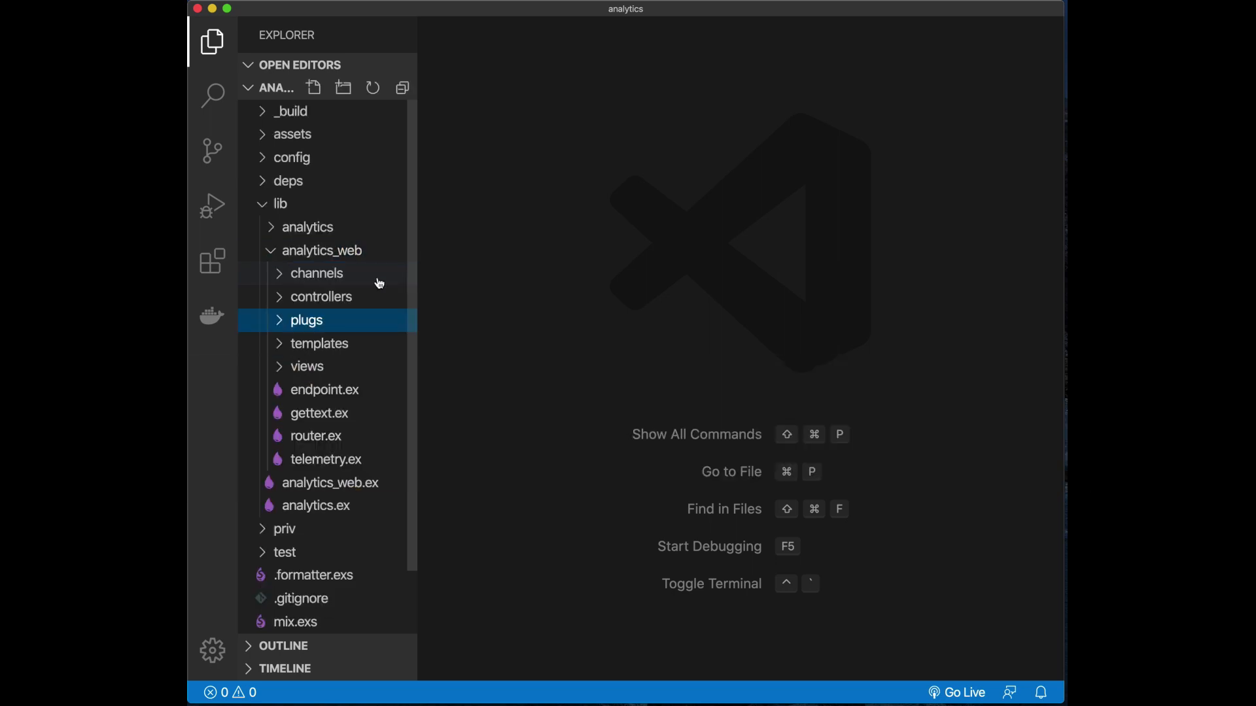
pyautogui.moveTo(309, 324)
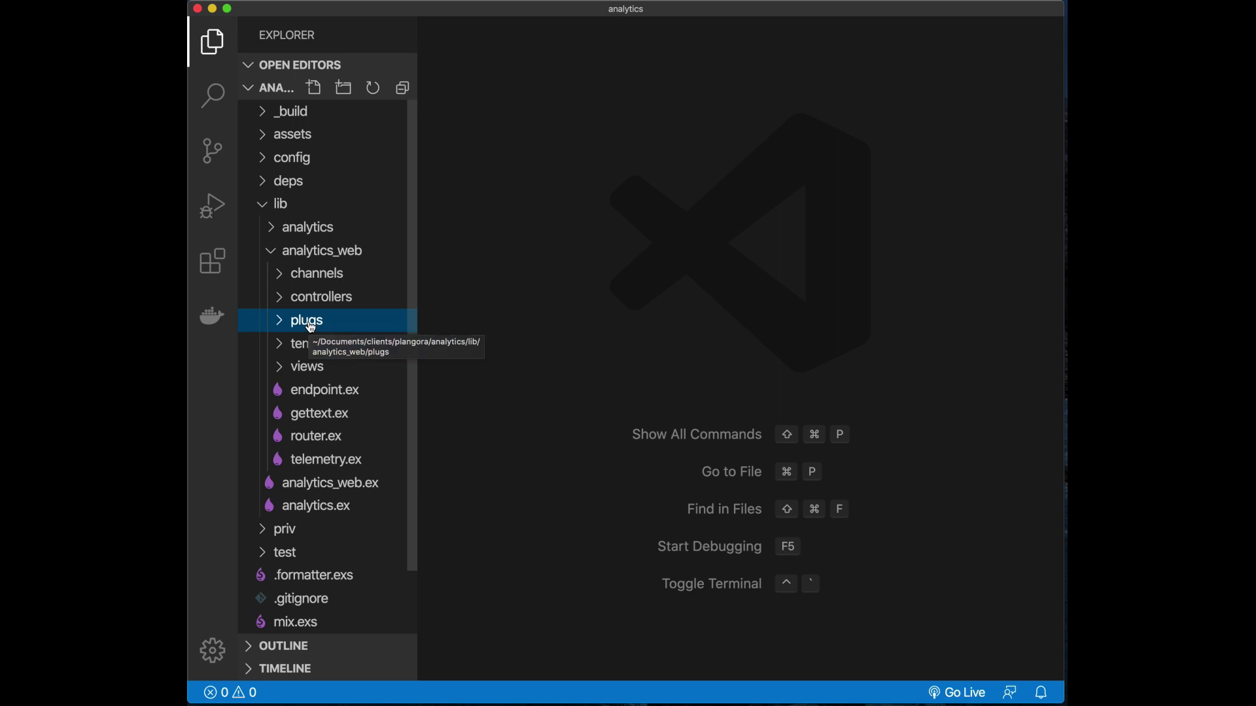
# Create an empty google_analytics.ex file inside the plugs folder
pyautogui.rightClick(306, 320)
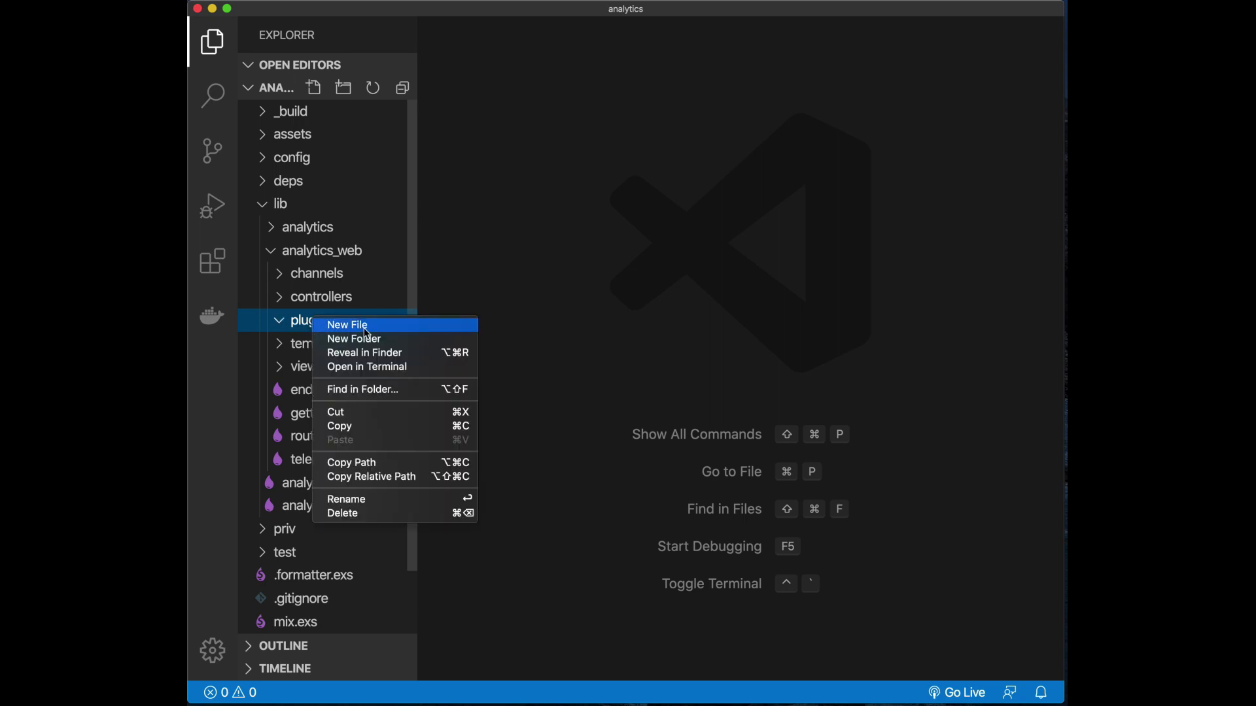
pyautogui.click(345, 324)
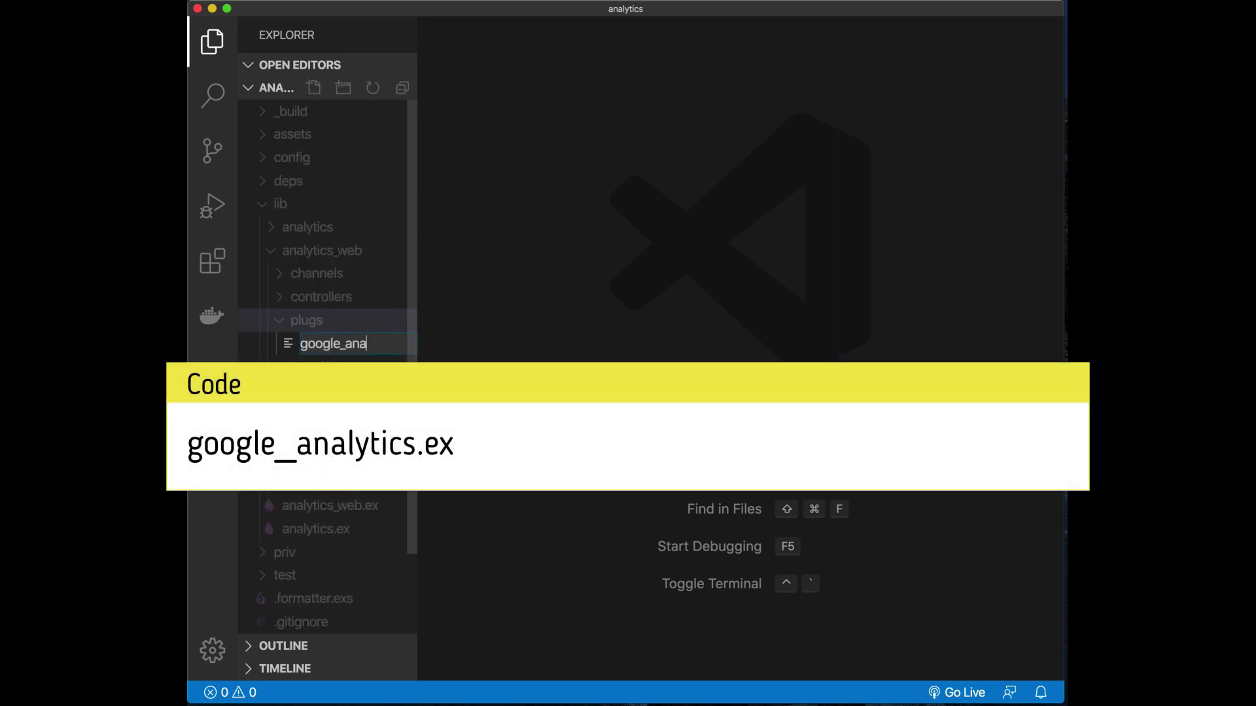
pyautogui.press('Enter')
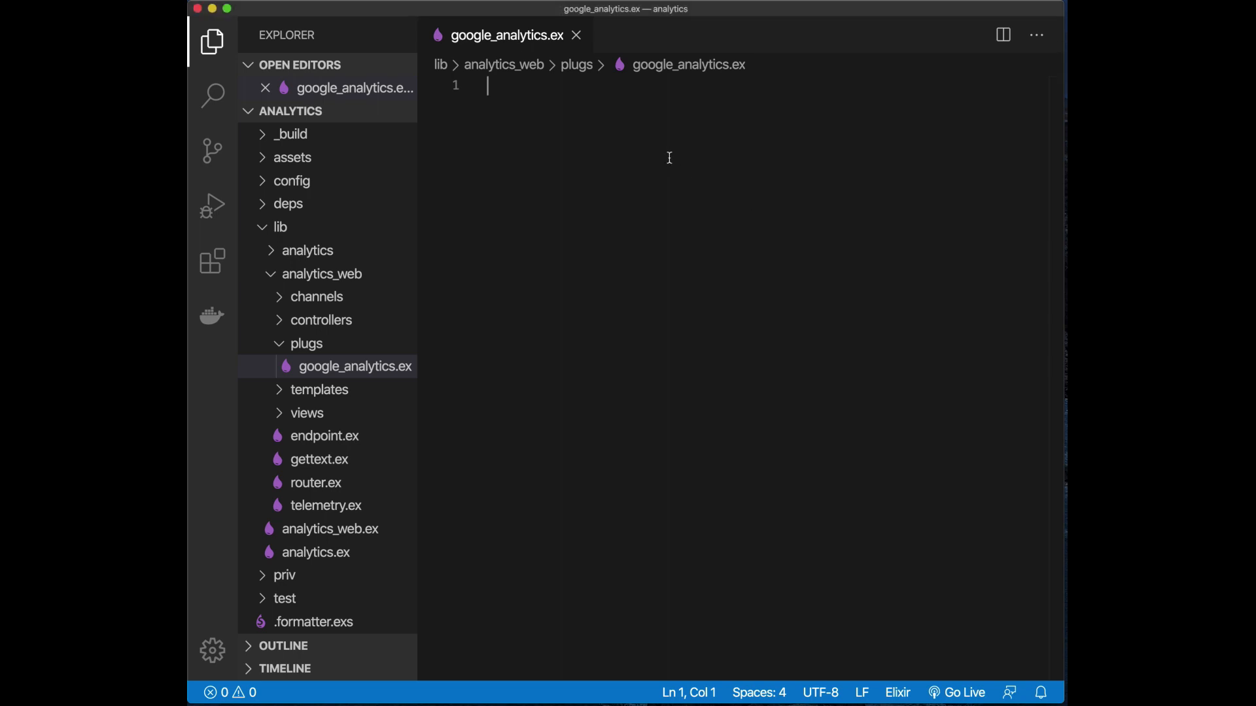
# Write defmodule AnalyticsWeb.GoogleAnalytics with an empty init(opts) function
pyautogui.write('defmo')
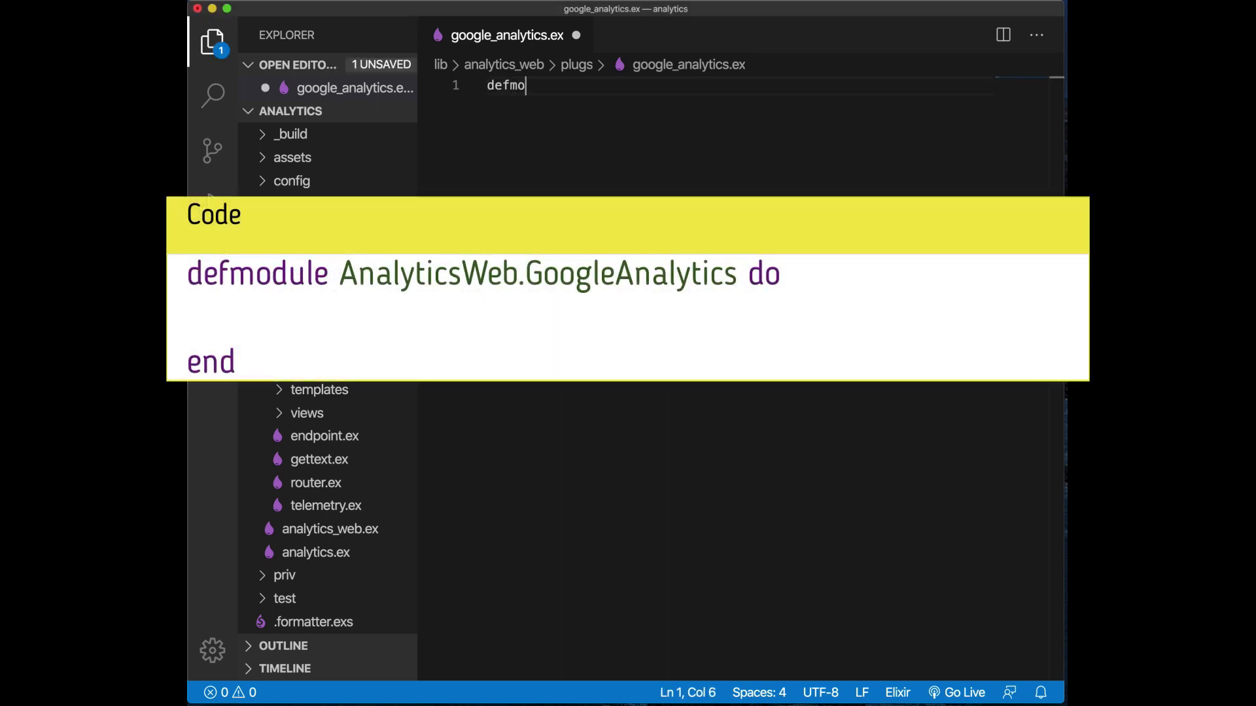
pyautogui.write('dule')
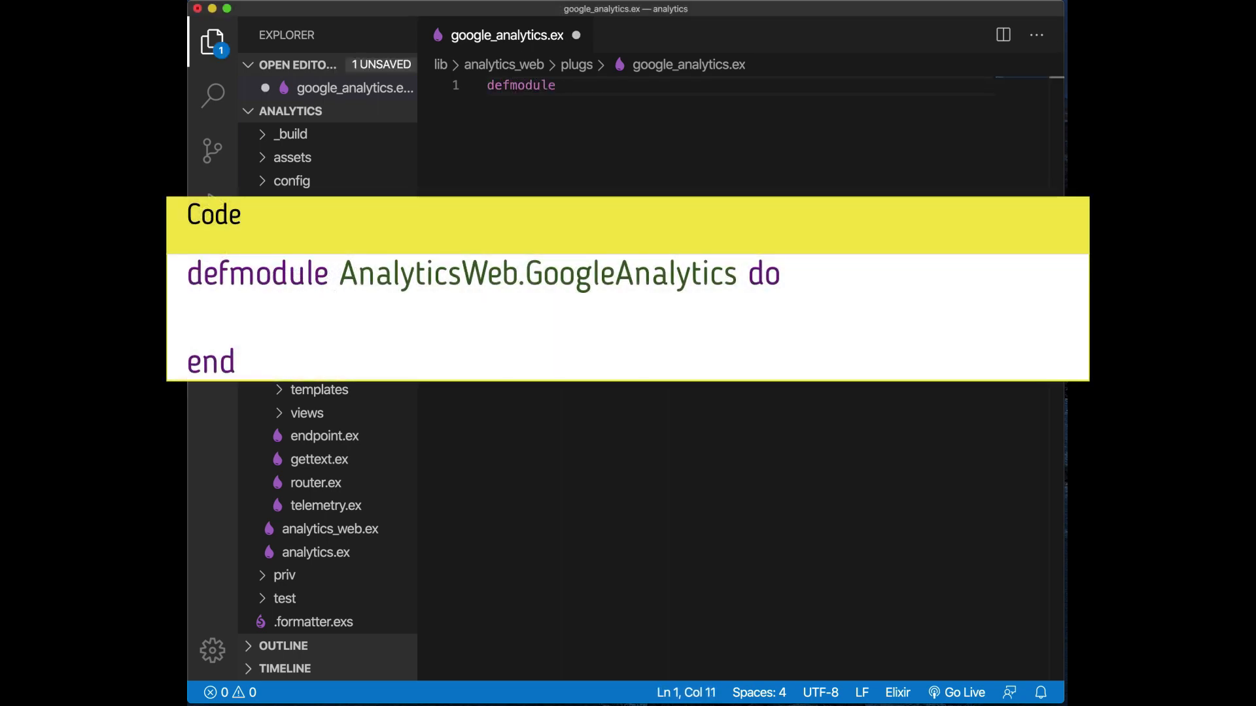
pyautogui.write('Analytics')
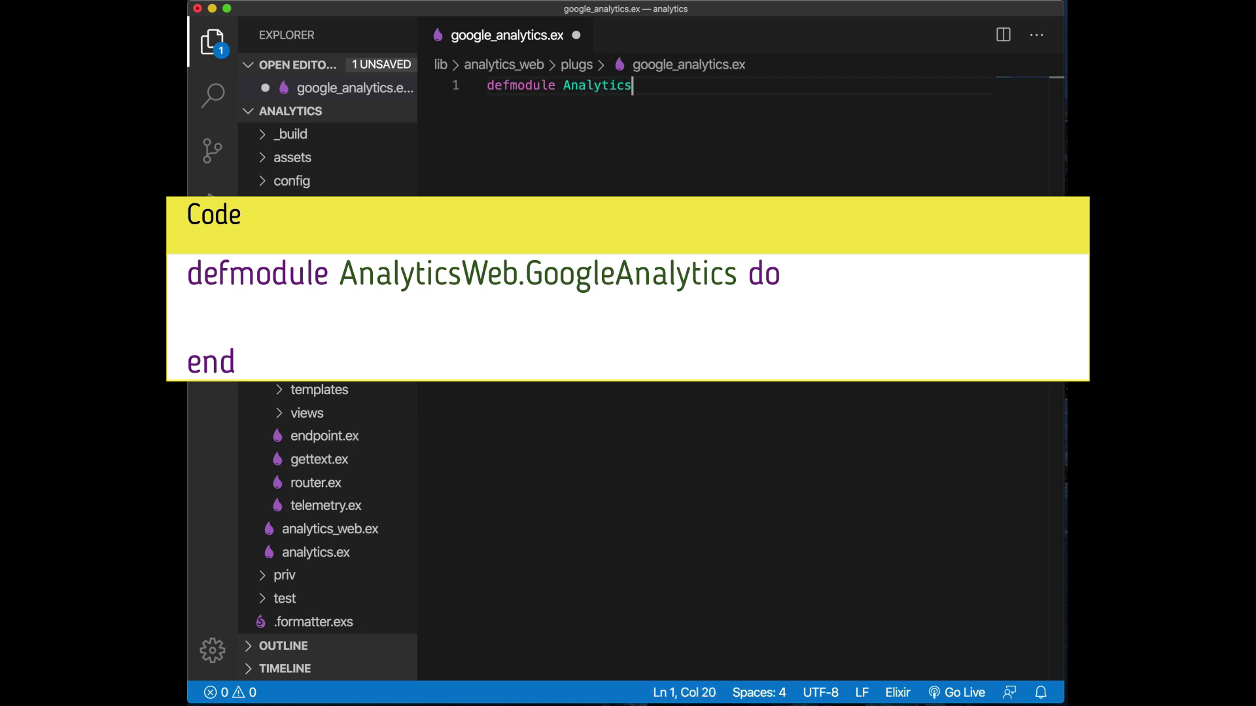
pyautogui.write('Web.')
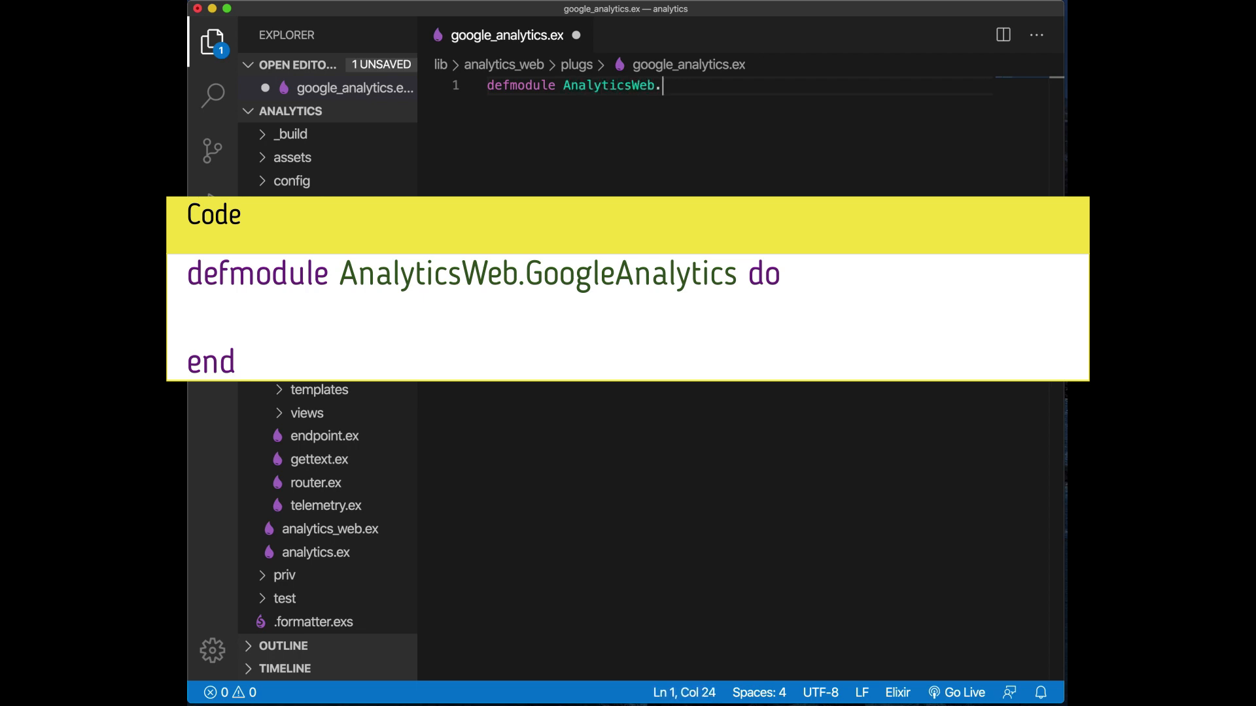
pyautogui.write('GoogleAnalytics do')
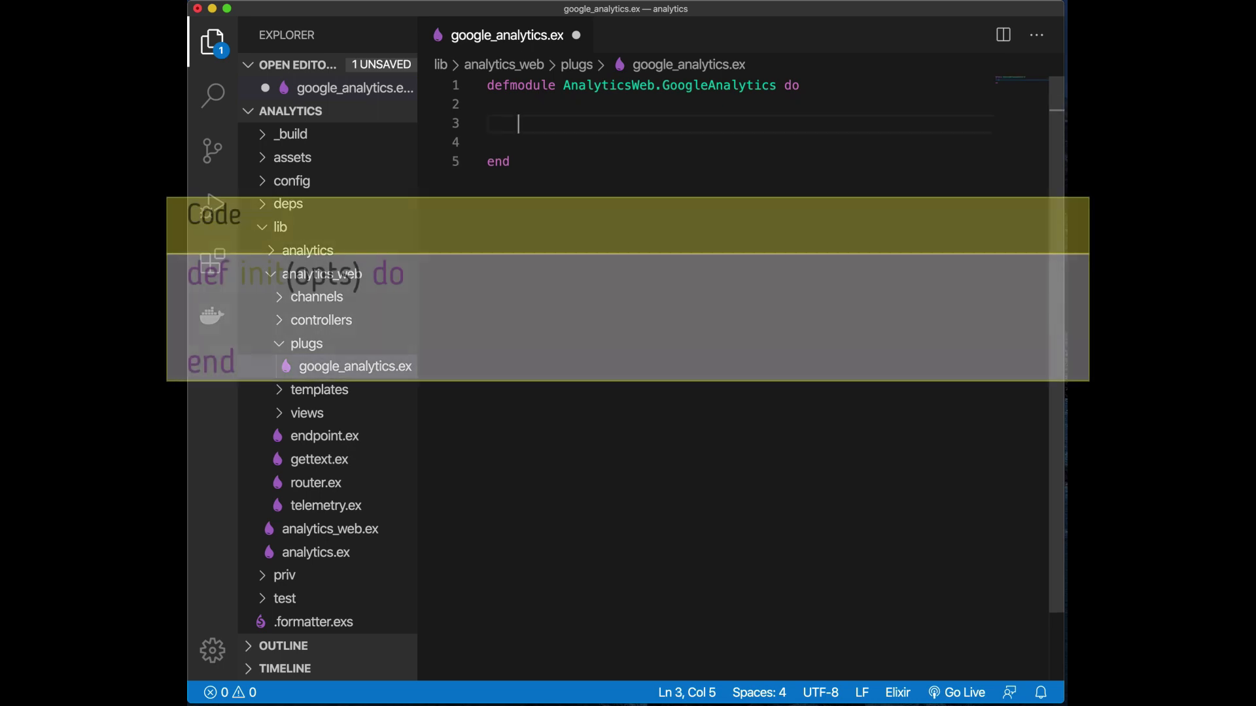
pyautogui.write('def init(')
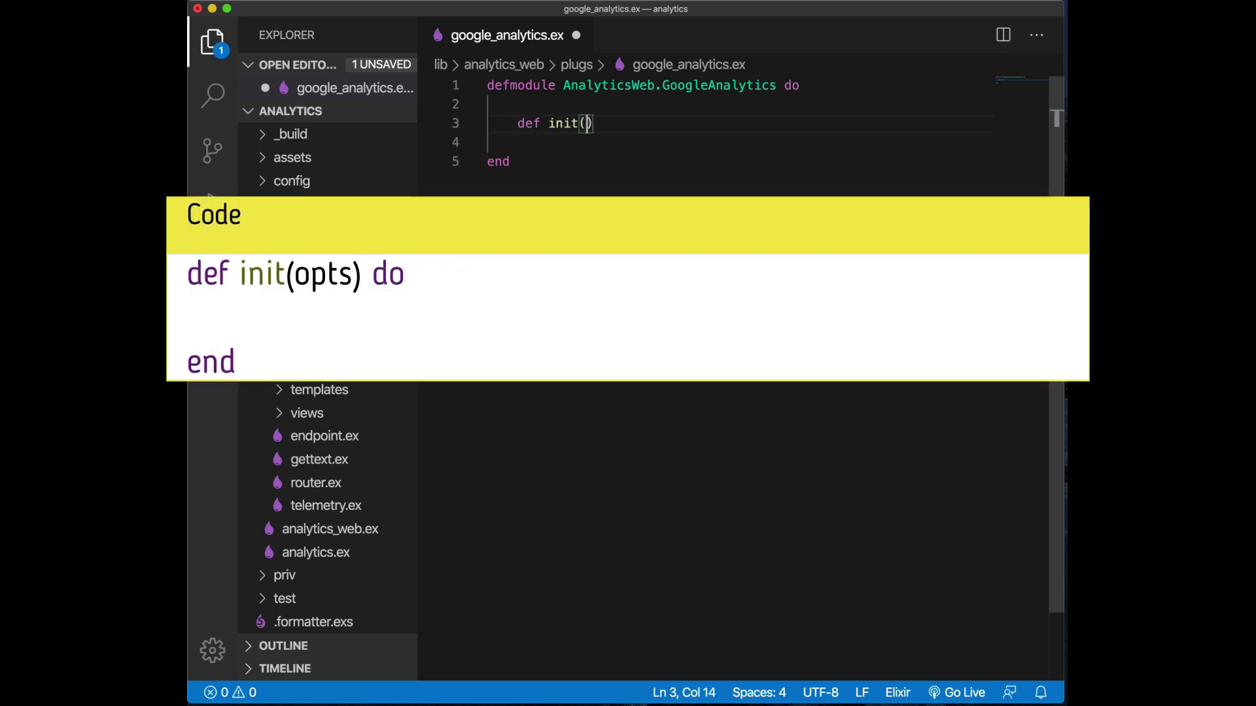
pyautogui.write('opts')
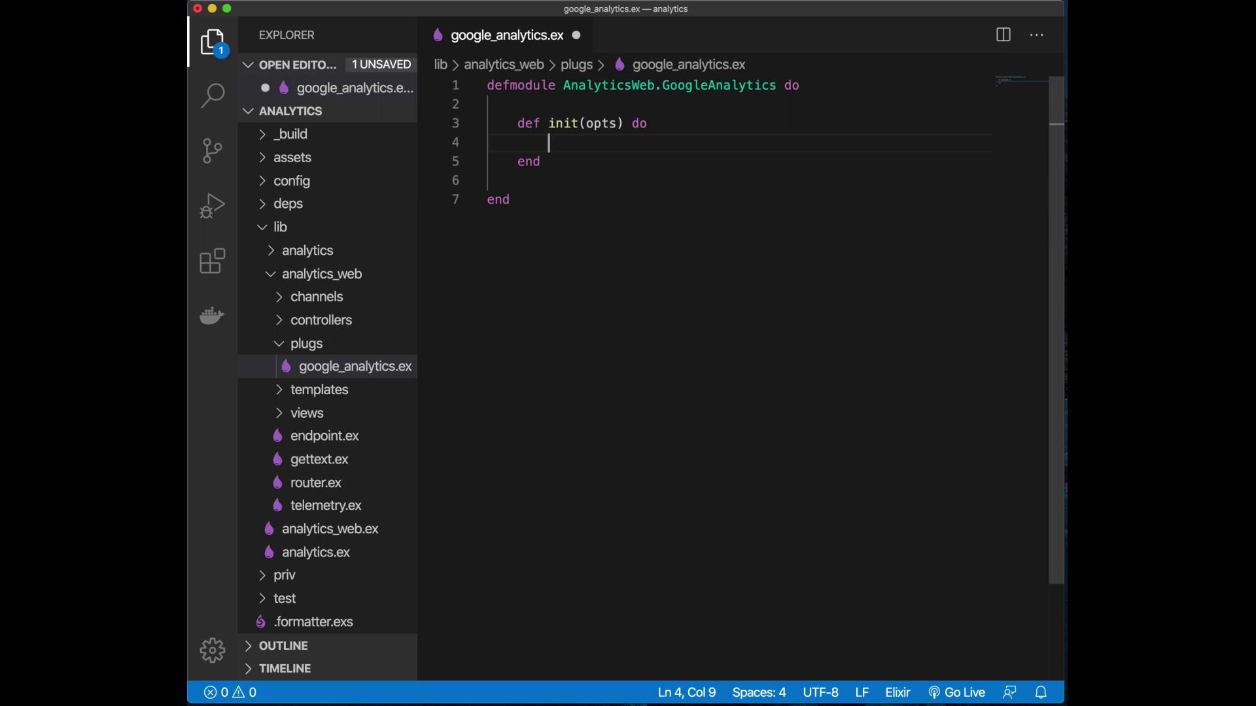
# Start a case on Mix.env() inside init with a :prod branch
pyautogui.write('case')
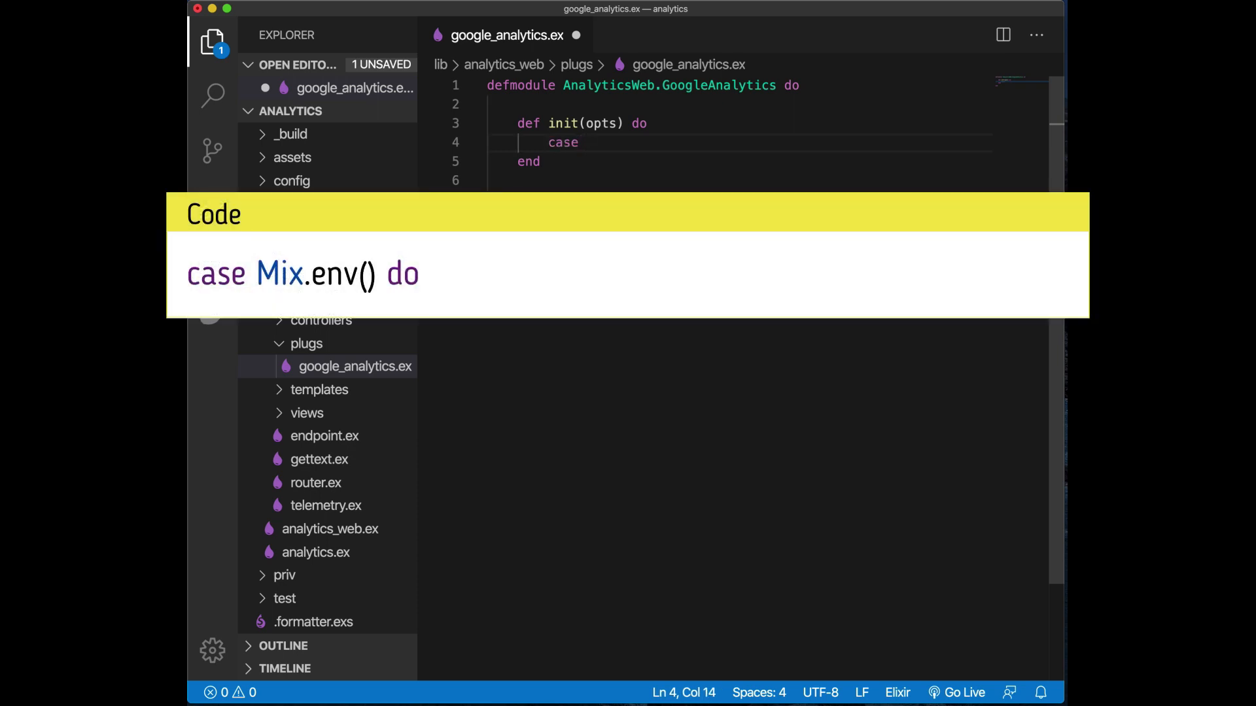
pyautogui.write('Mix.e')
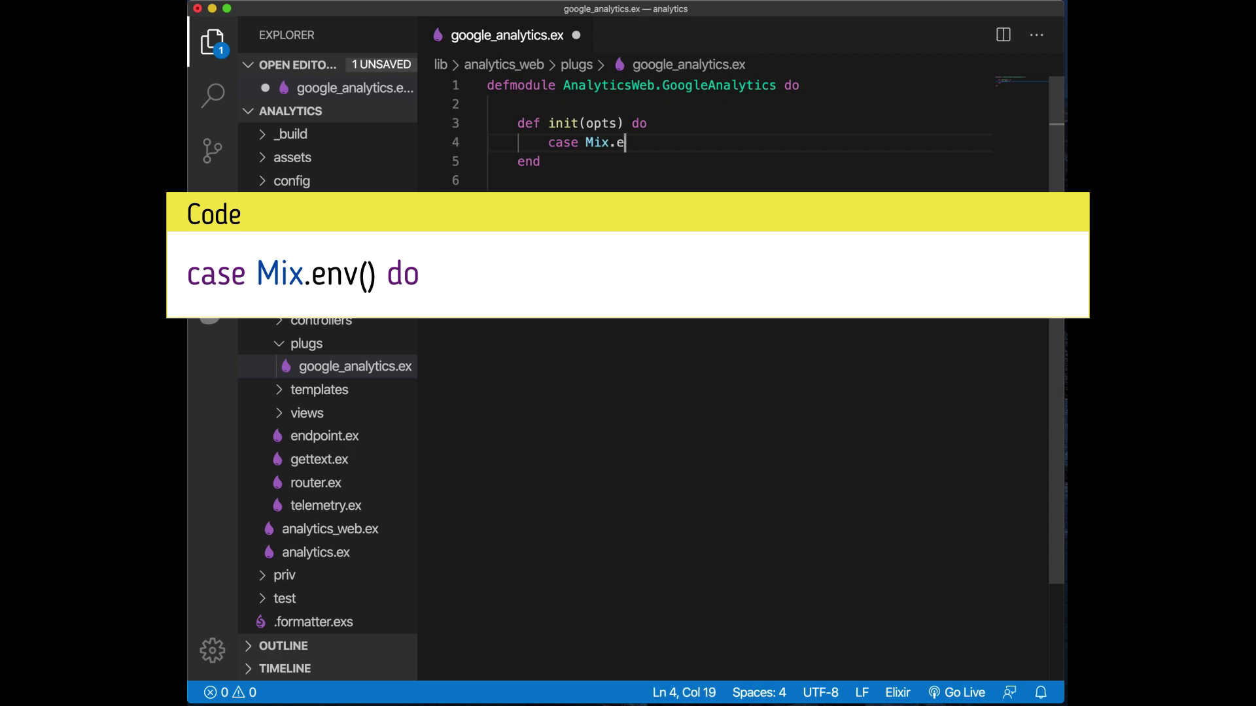
pyautogui.write('nv() do')
pyautogui.write(':')
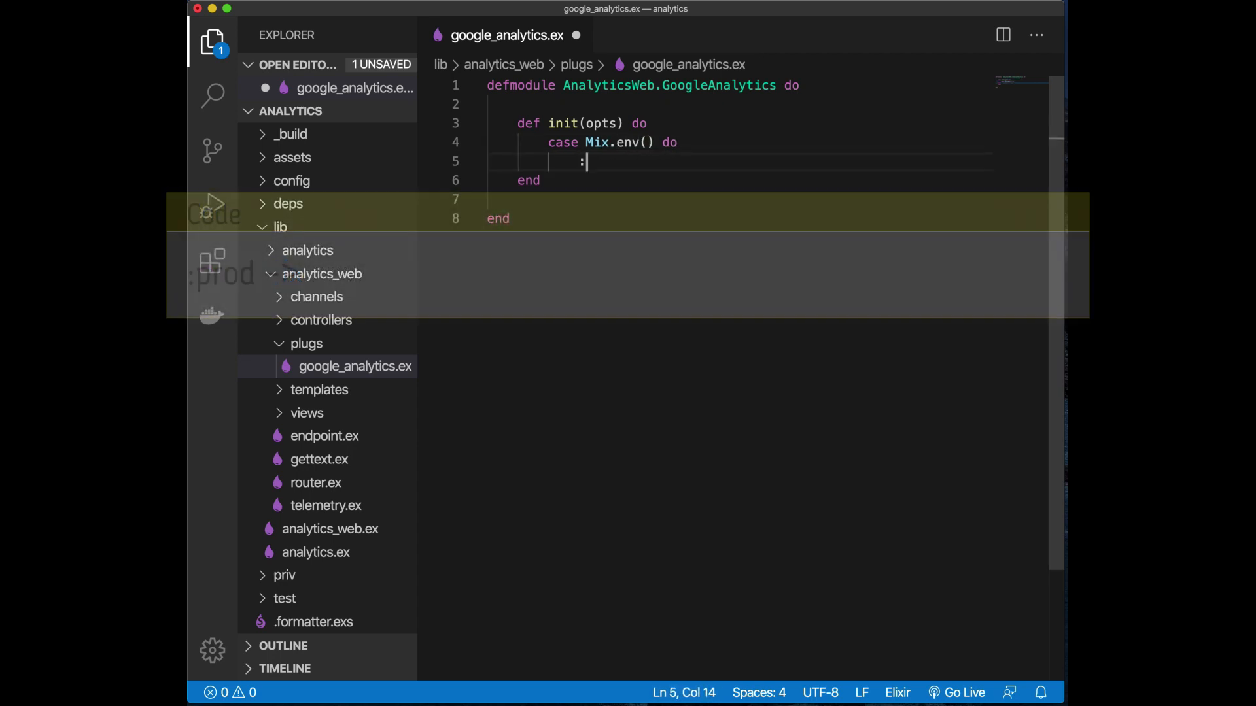
pyautogui.write('prod ->')
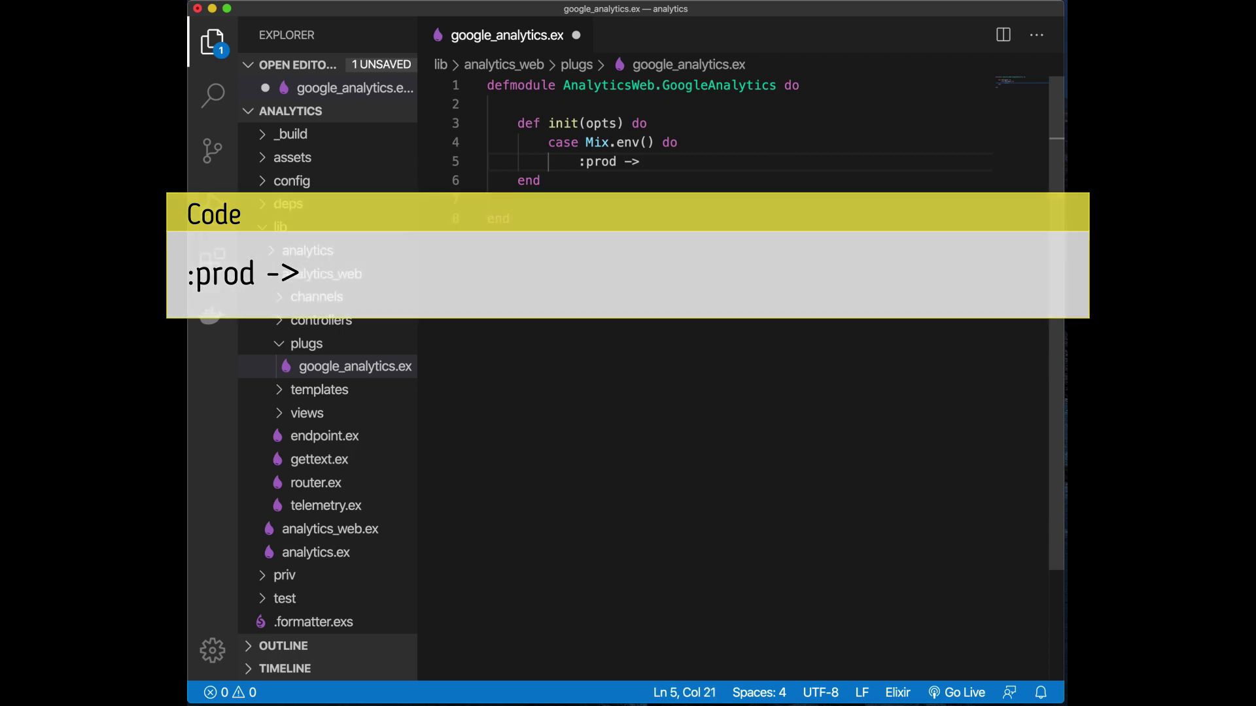
# Make the :prod branch return Keyword.put(opts, :ga_id, "123")
pyautogui.write('Keyword')
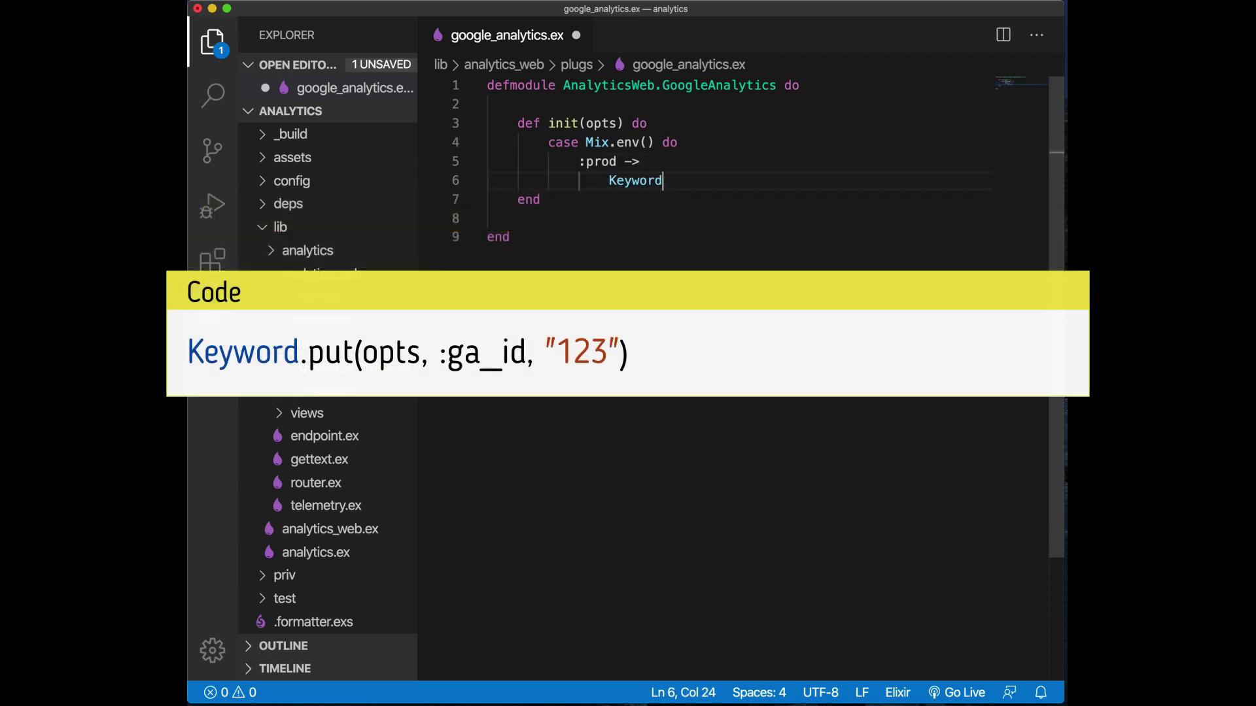
pyautogui.write('.')
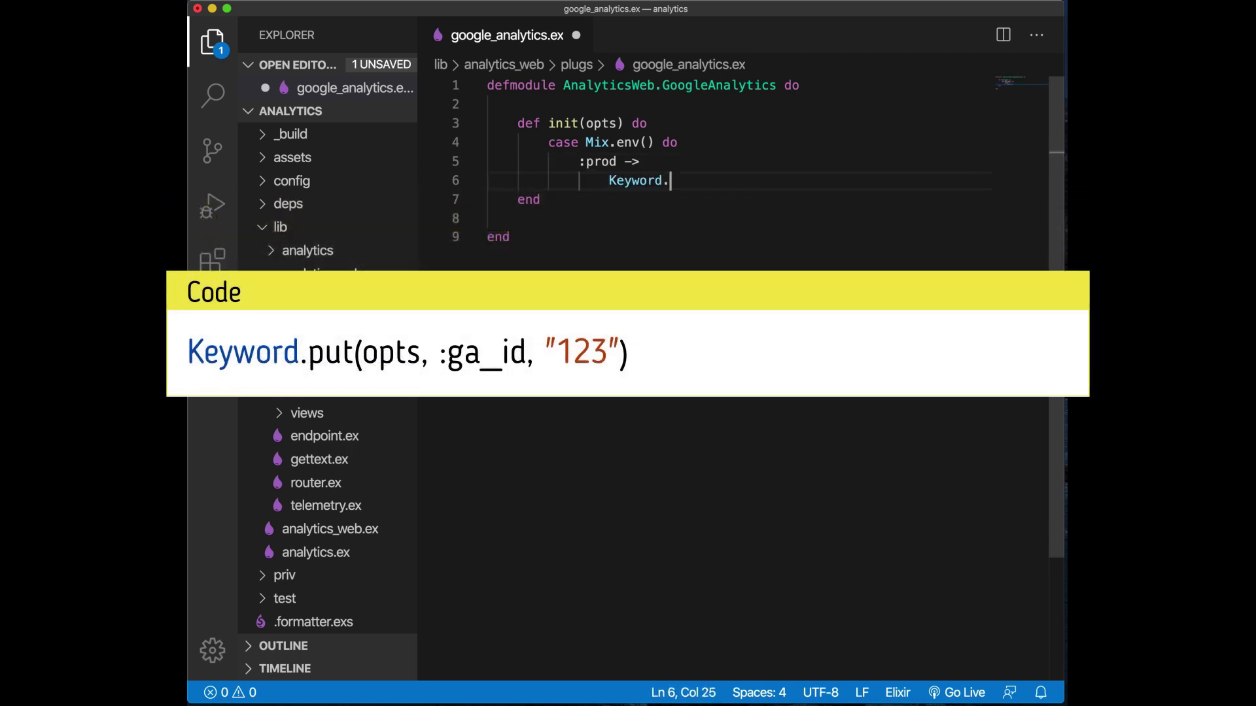
pyautogui.write('put(opts)')
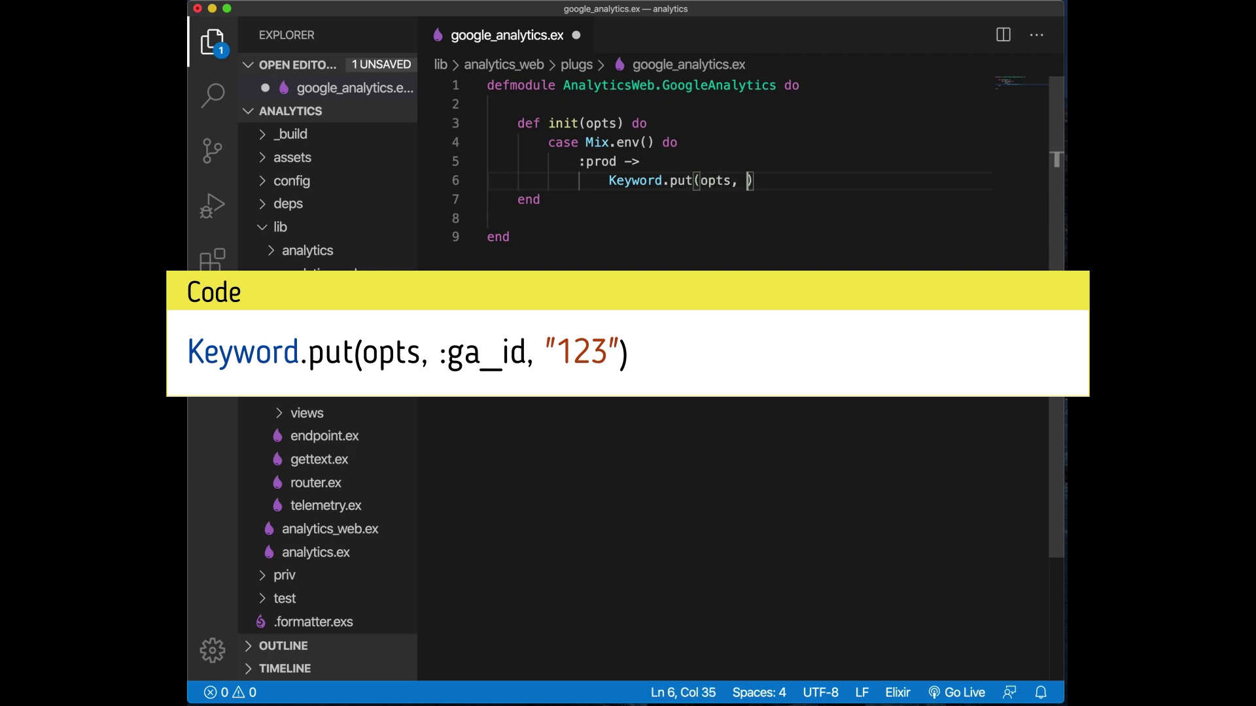
pyautogui.write(':goo')
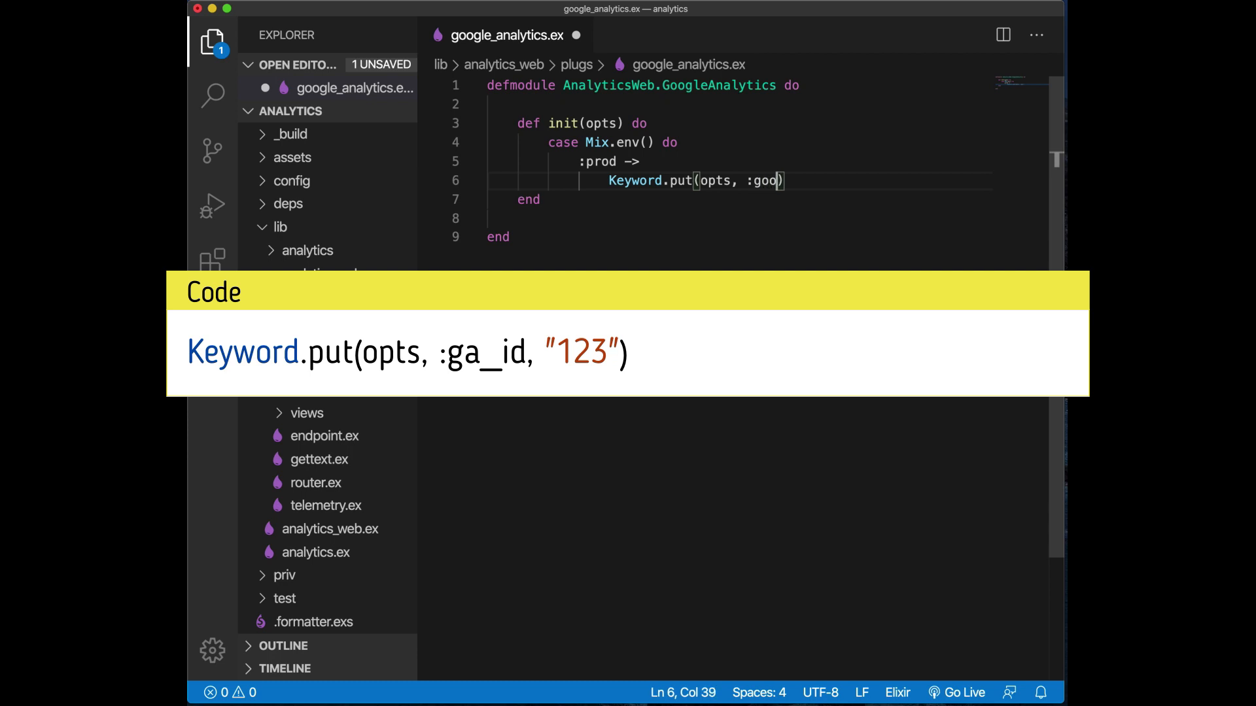
pyautogui.write('a_id')
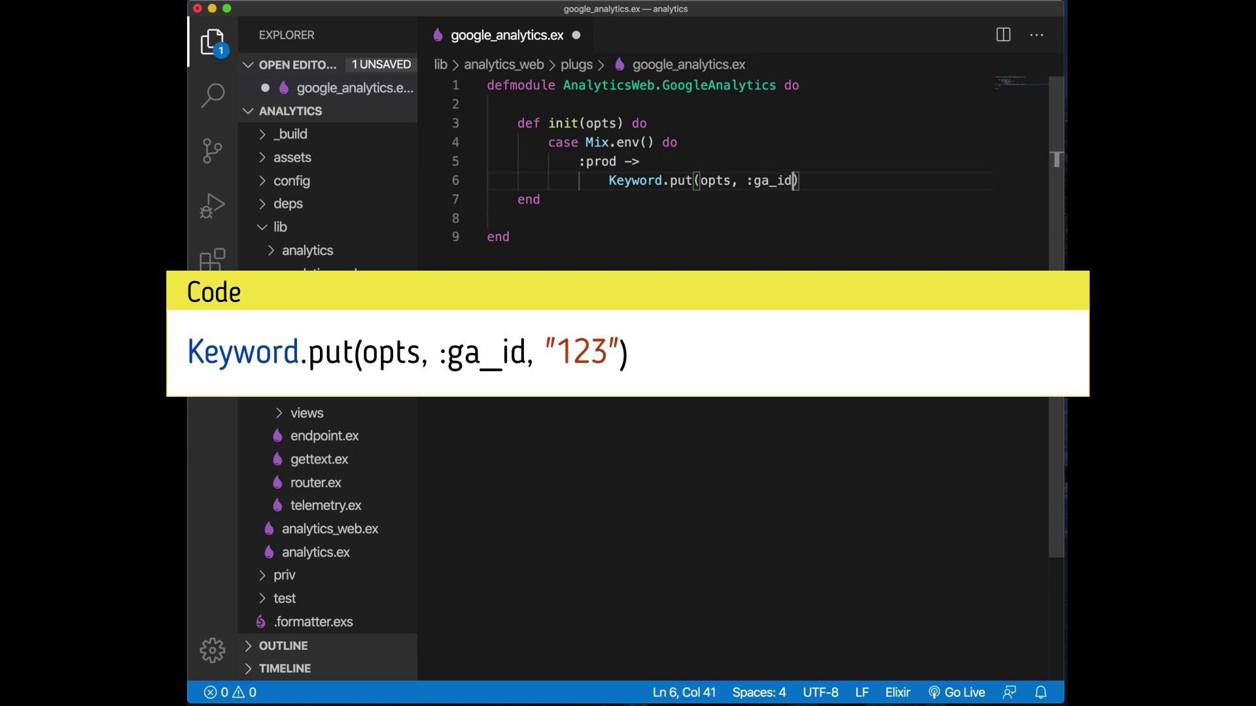
pyautogui.write(',')
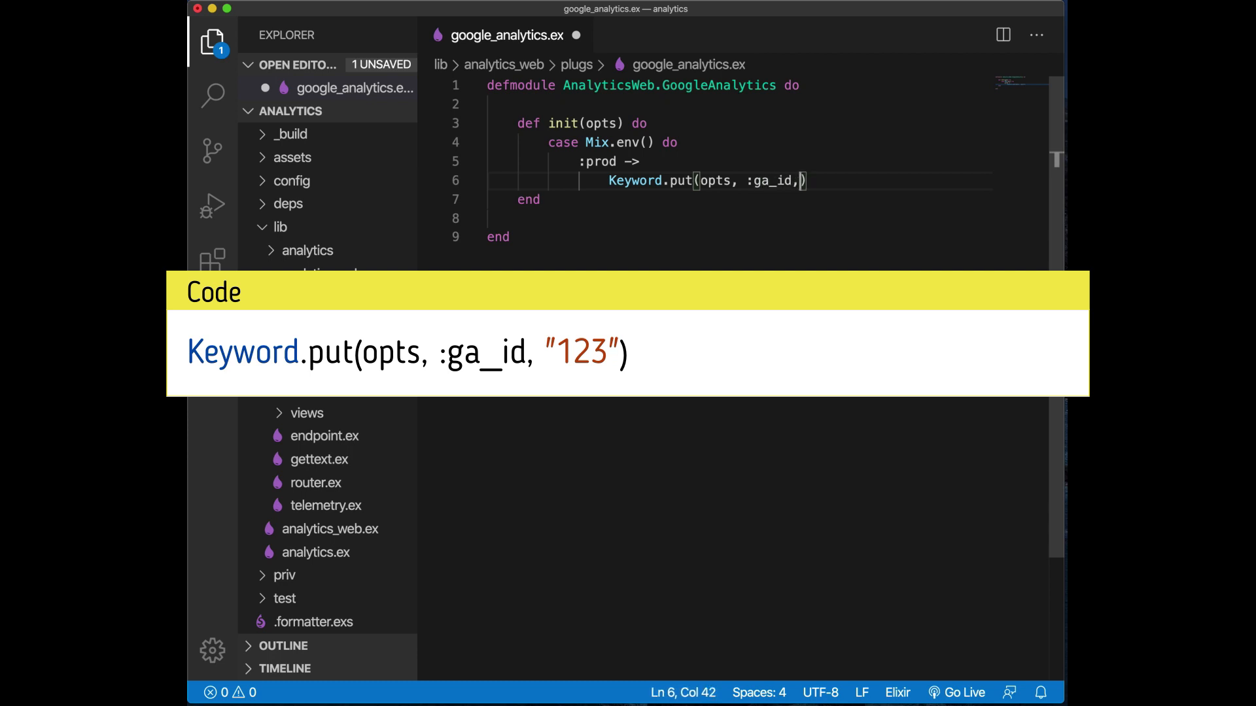
pyautogui.write('" "')
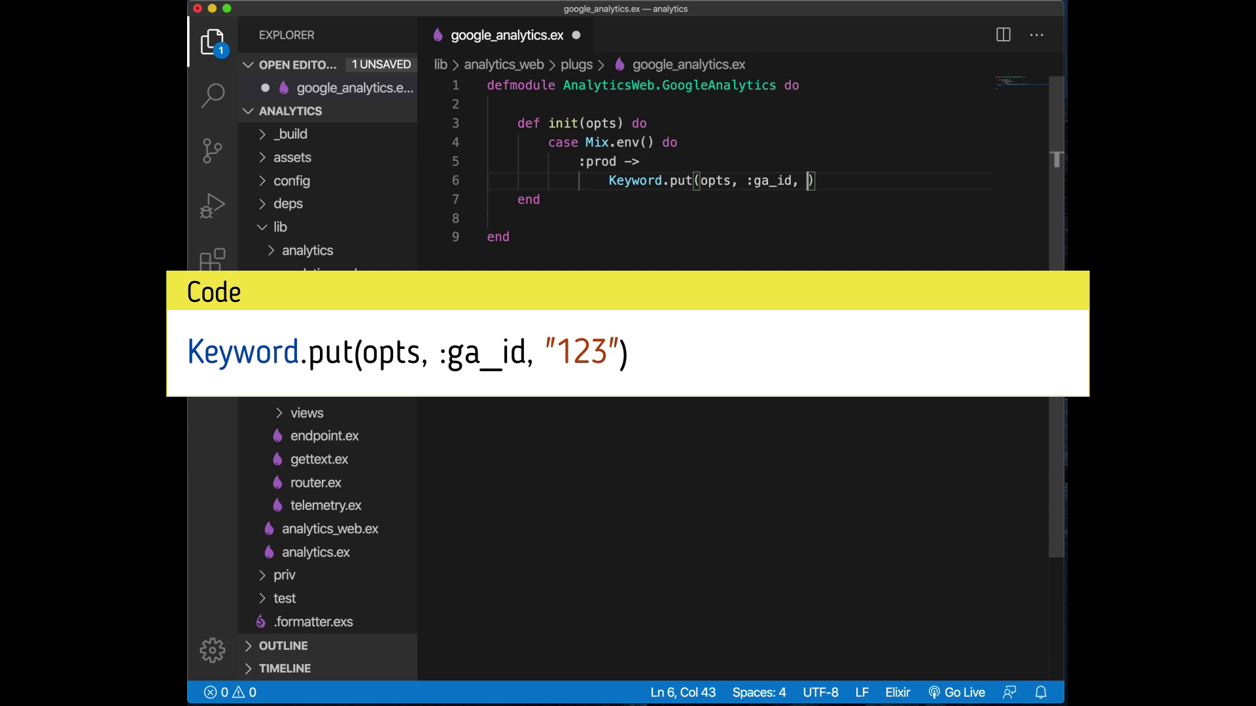
pyautogui.write('"123"')
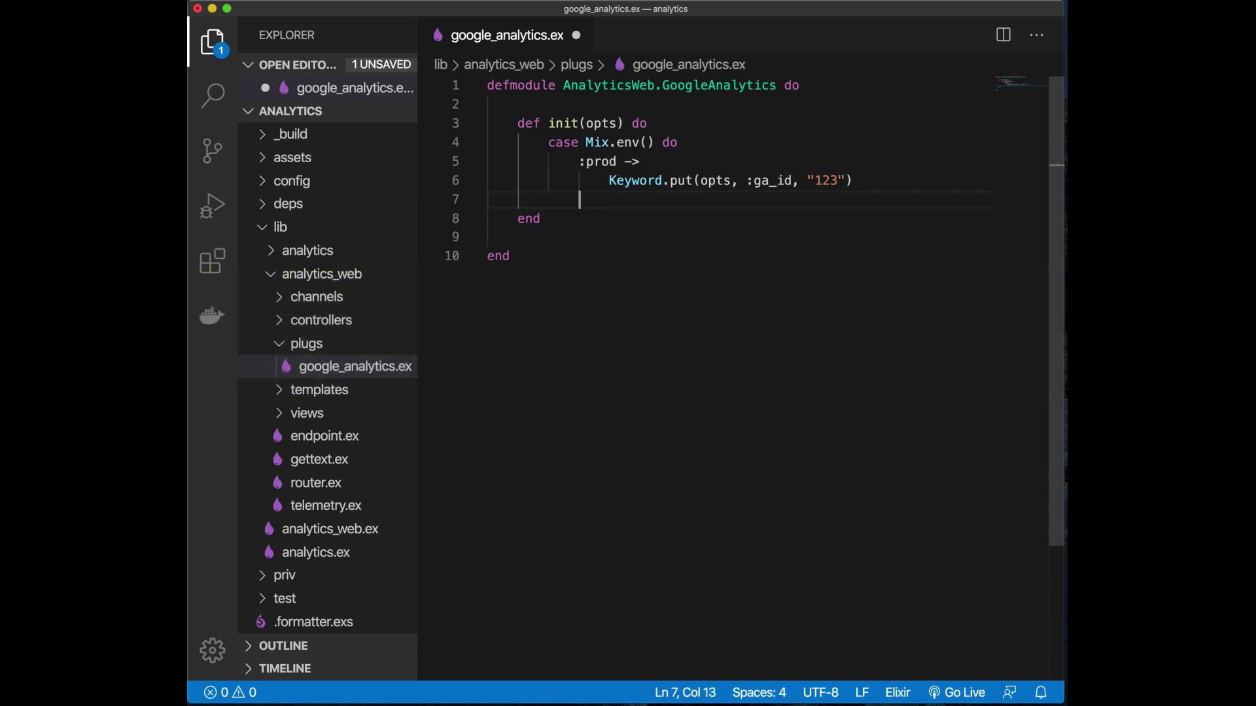
# Add a catch-all _ -> opts branch, close the case with end, and save the file
pyautogui.write('_ ->')
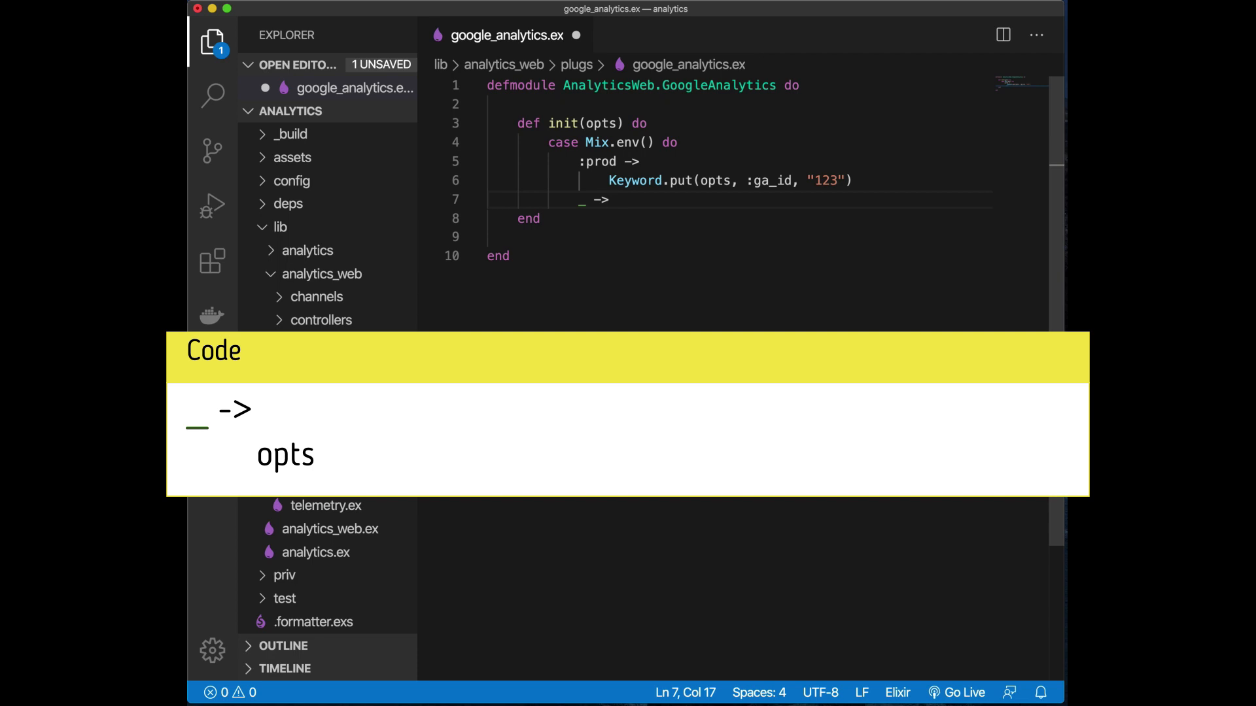
pyautogui.write('opts')
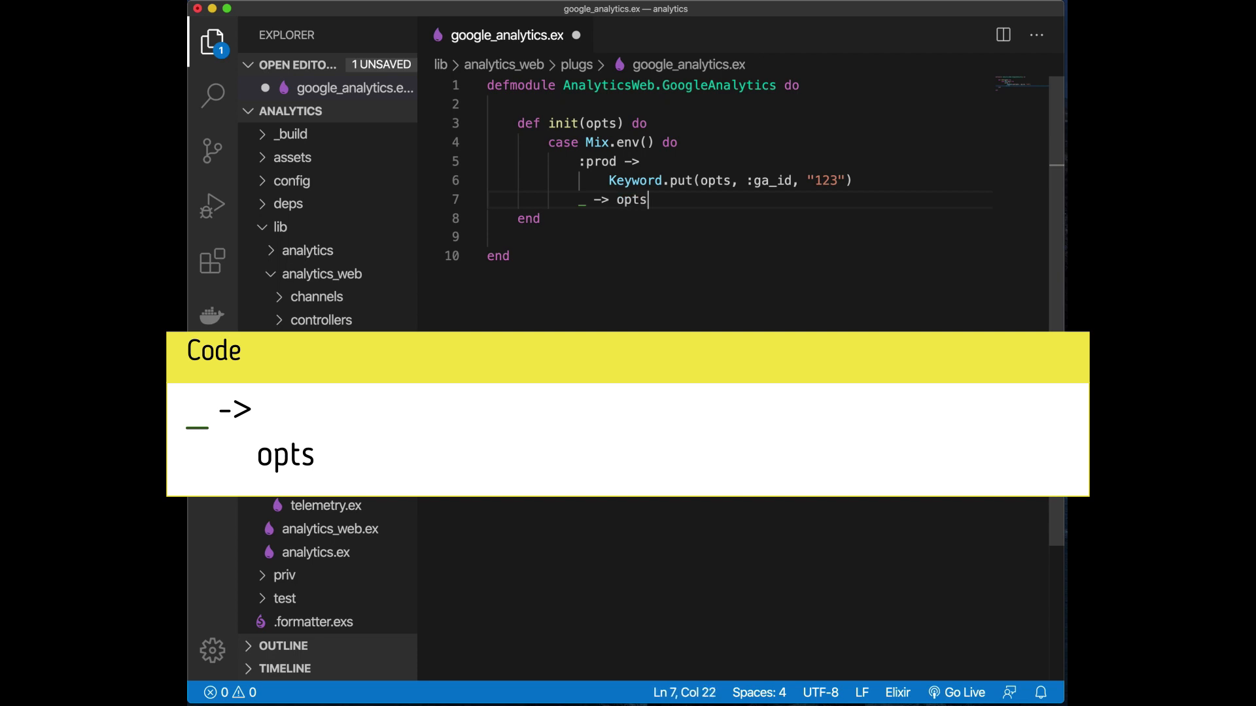
pyautogui.press('Enter')
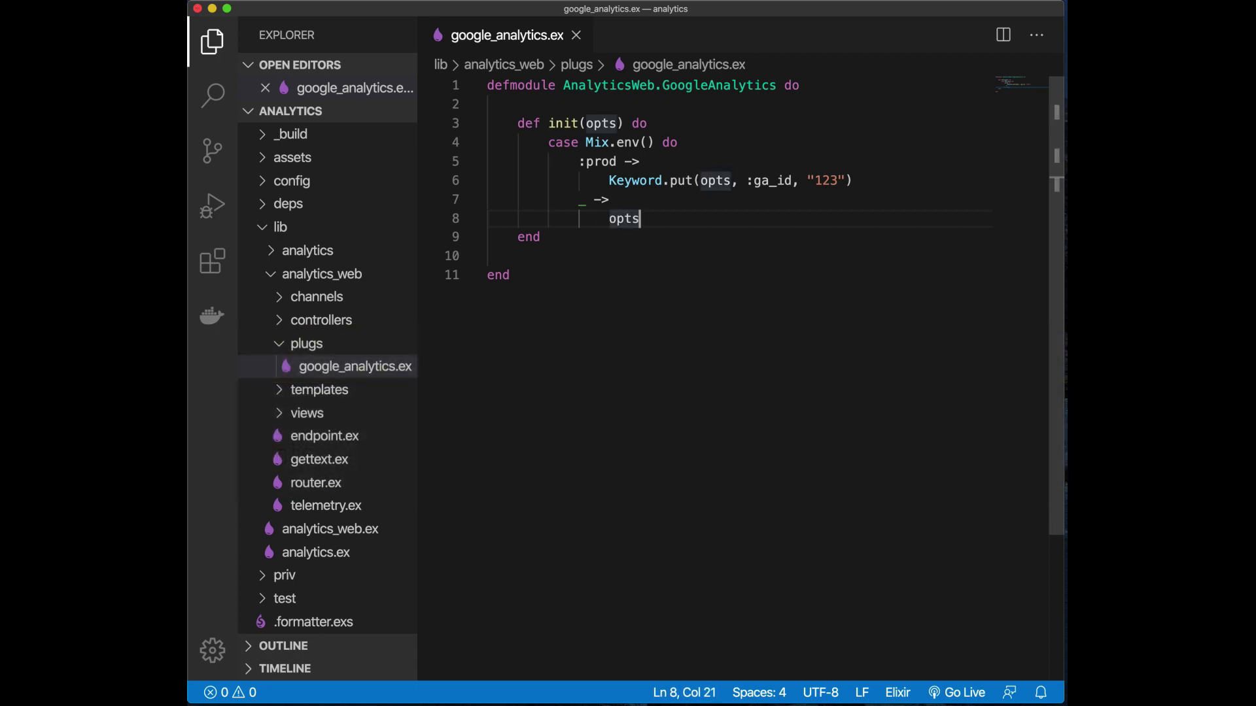
pyautogui.write('en')
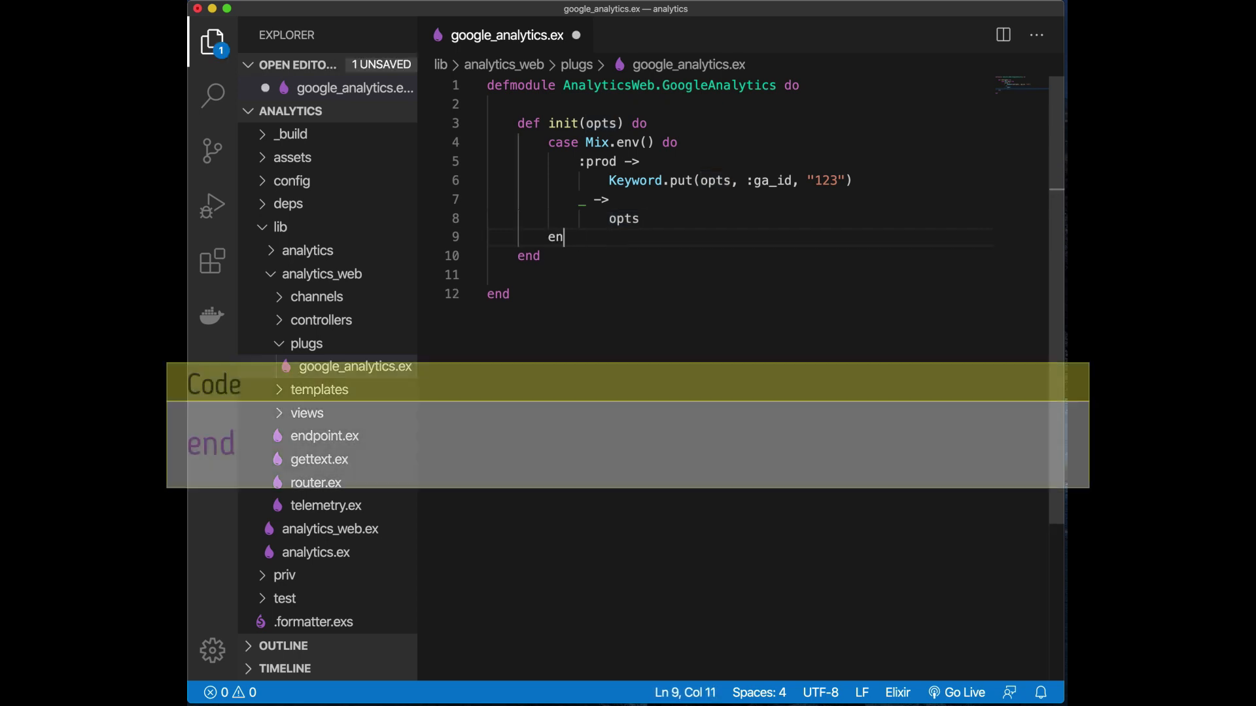
pyautogui.write('d')
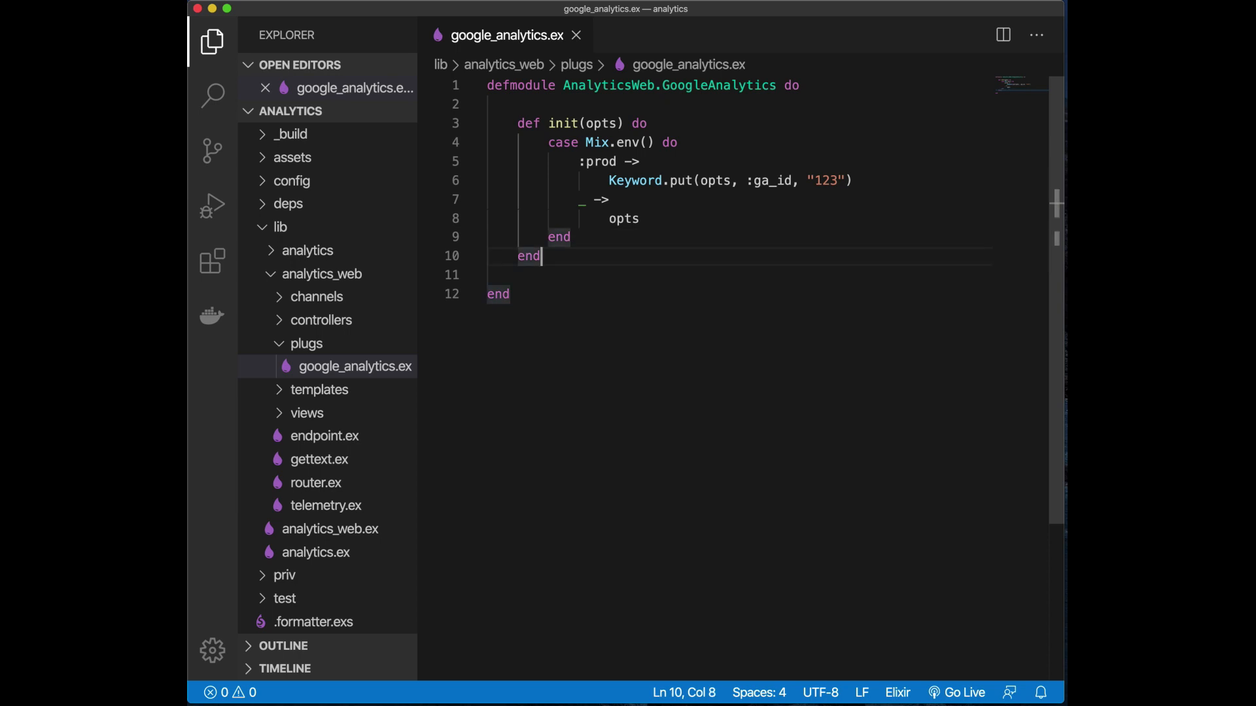
# Begin def call( and review the Mix.env case, :prod branch and :ga_id option above
pyautogui.write('def')
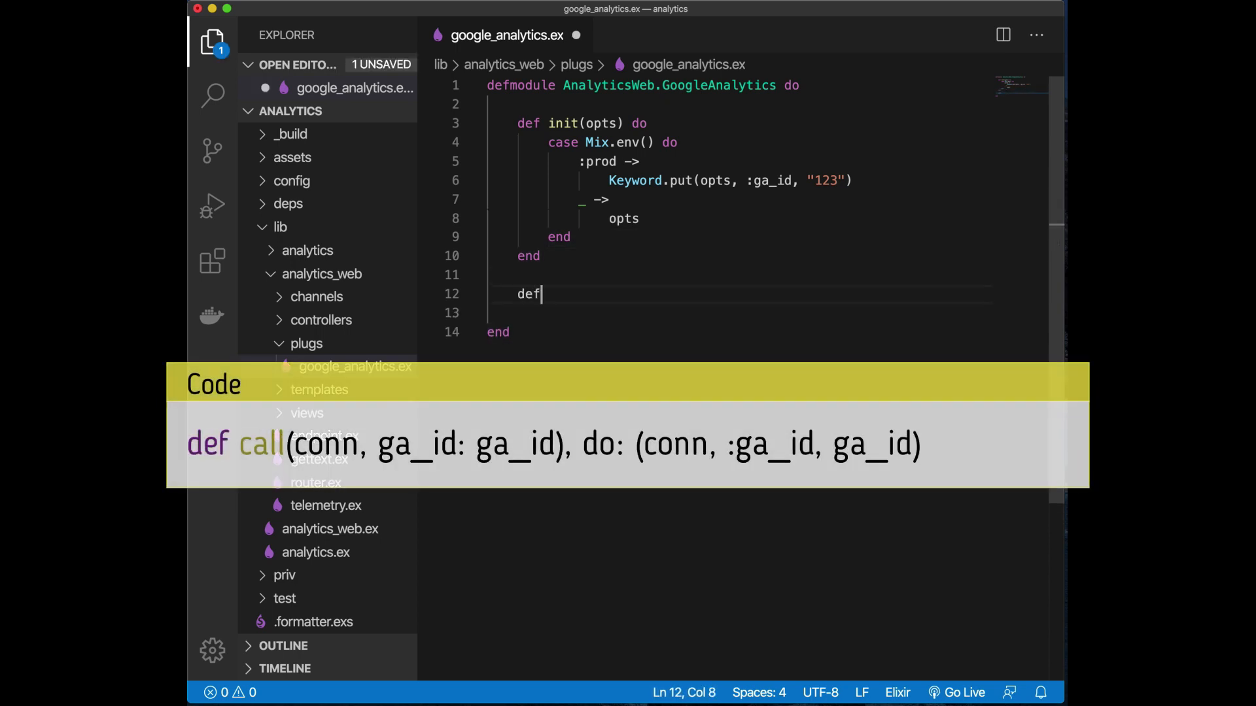
pyautogui.write('call(')
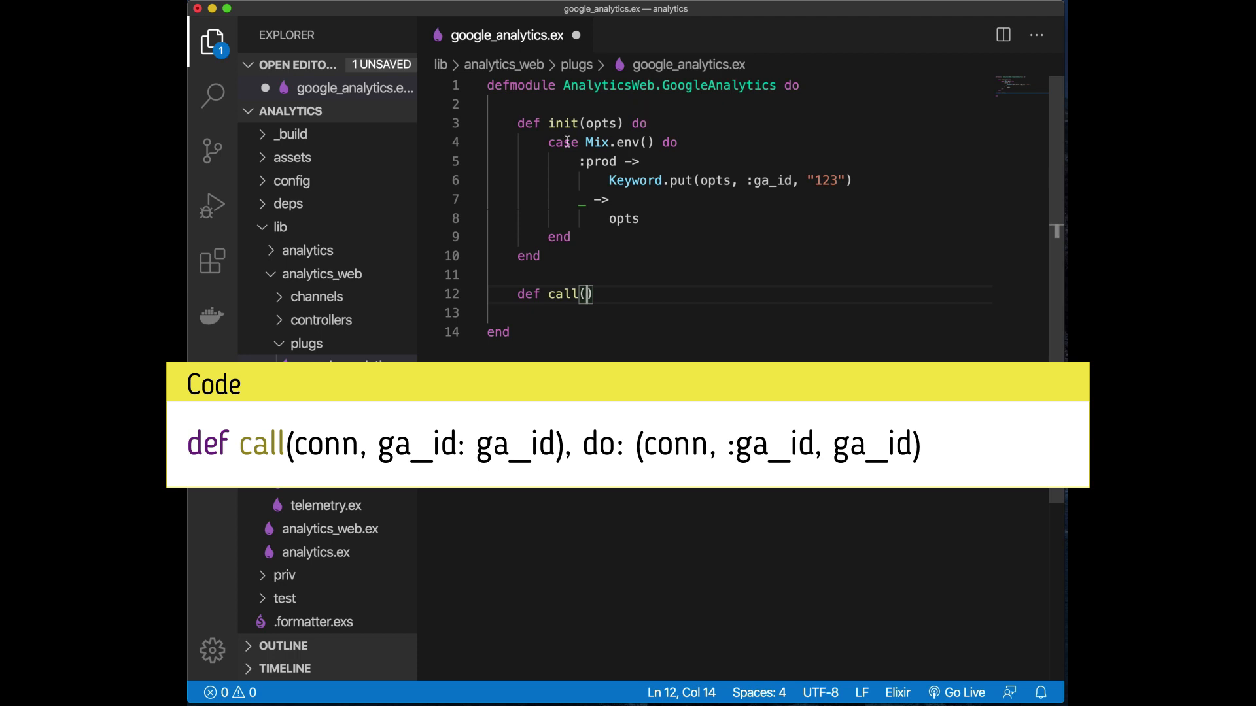
pyautogui.doubleClick(562, 123)
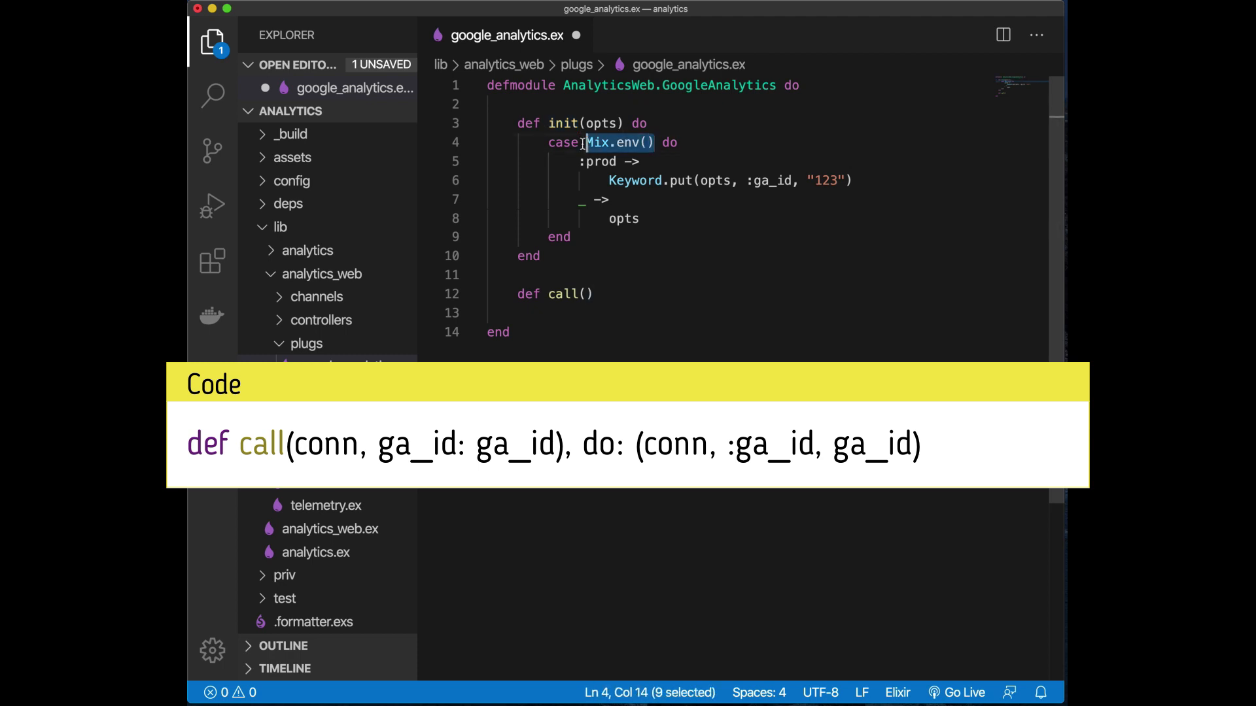
pyautogui.moveTo(614, 237)
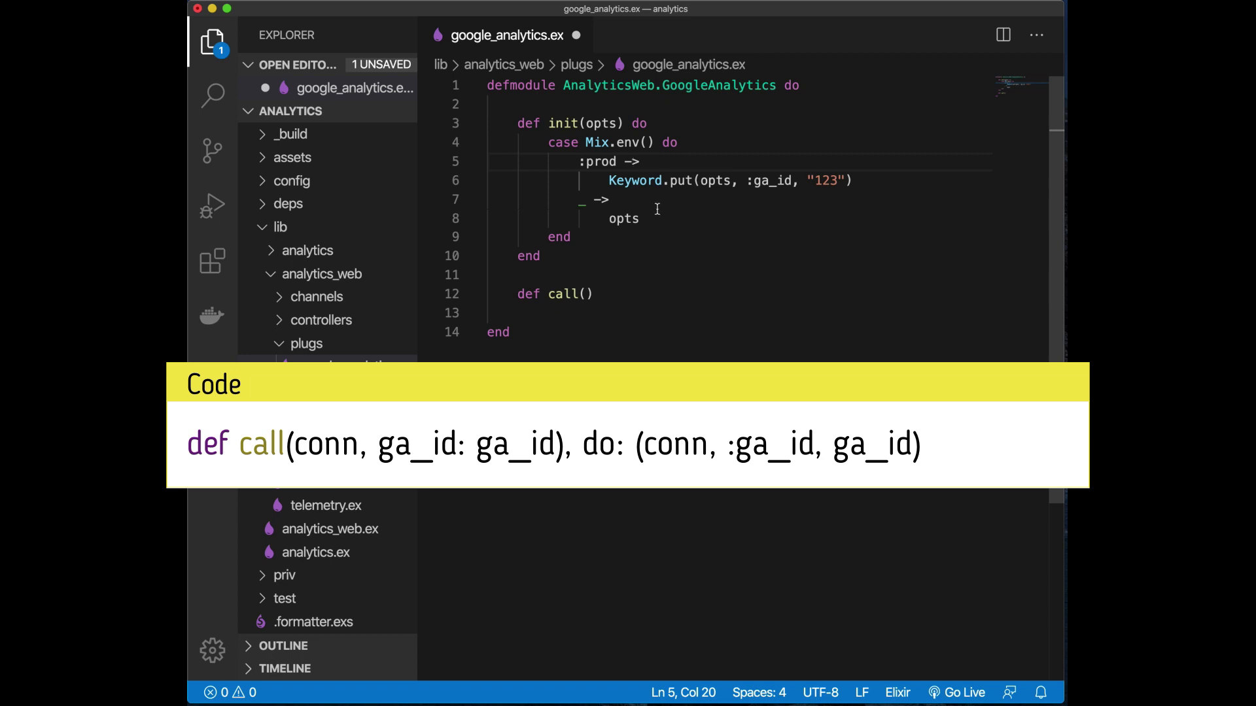
pyautogui.doubleClick(600, 162)
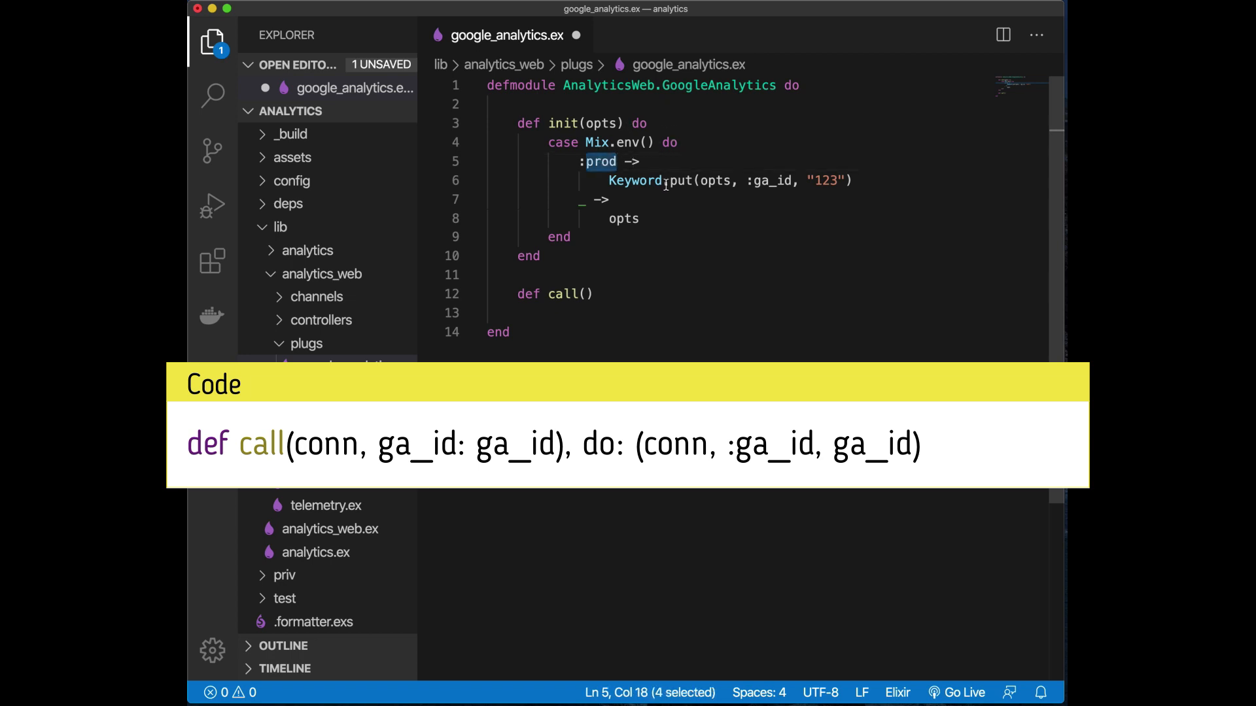
pyautogui.click(776, 180)
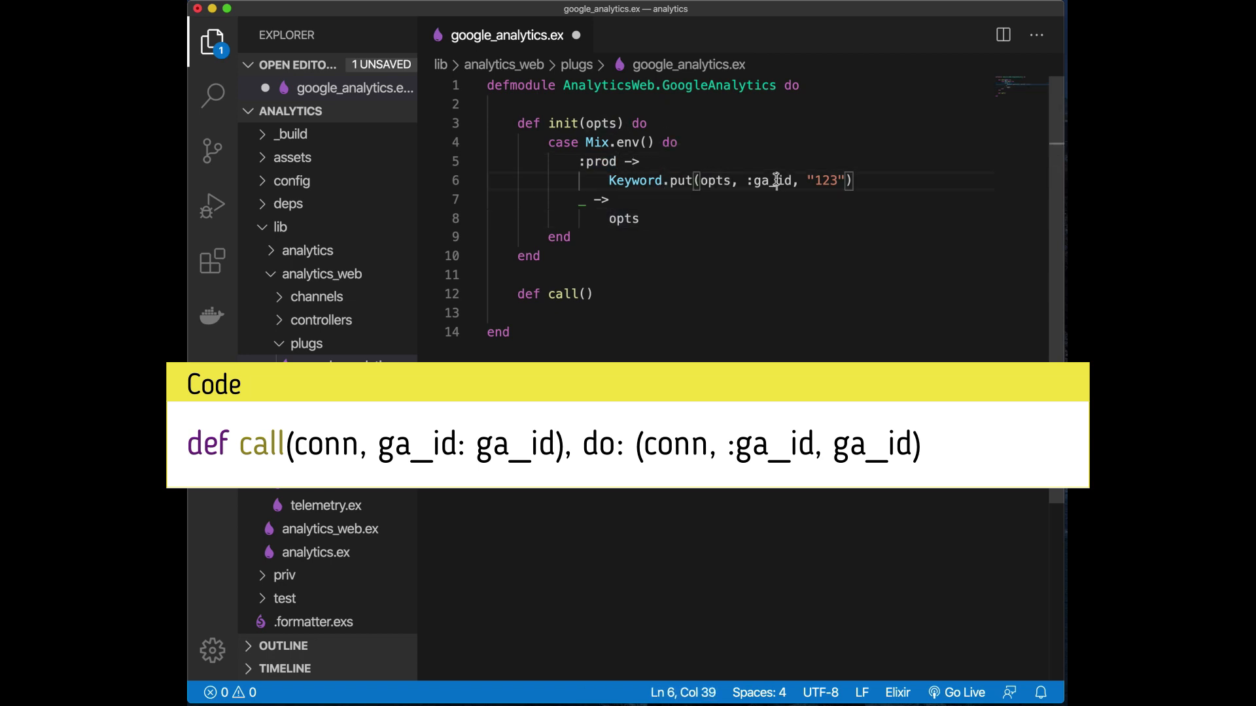
pyautogui.doubleClick(771, 181)
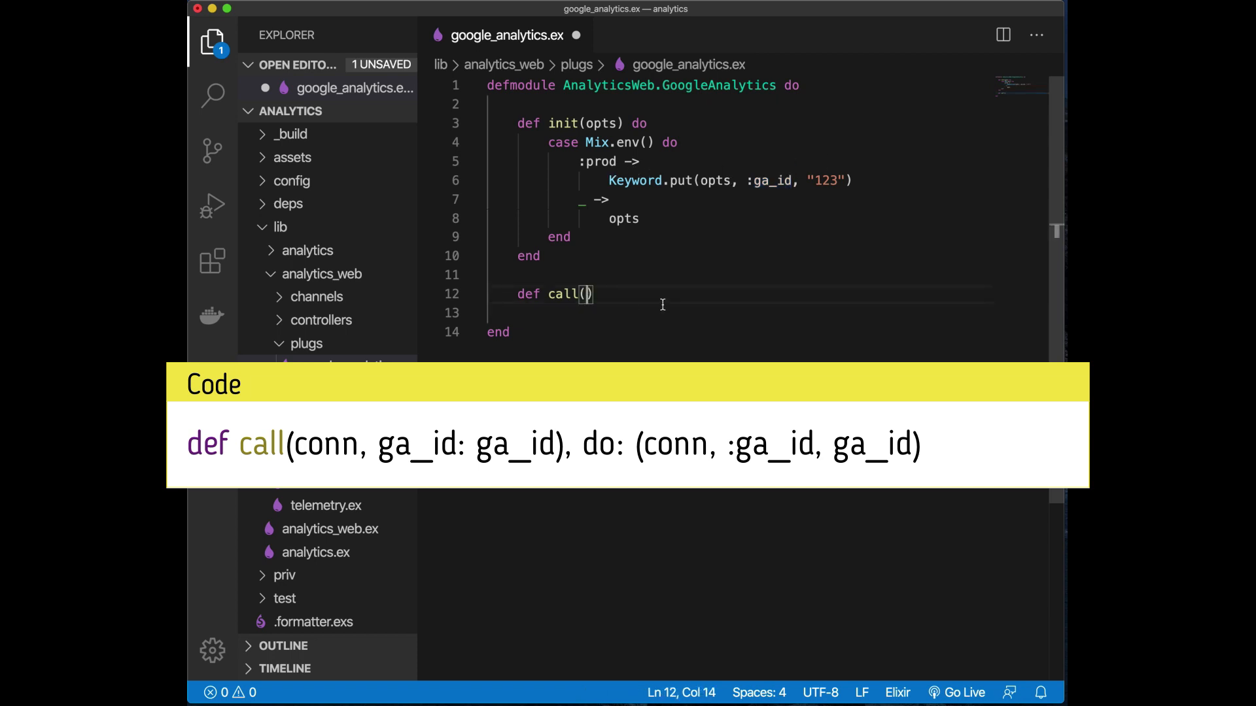
# Complete call(conn, ga_id: ga_id), do: assign(conn, :ga_id, ga_id)
pyautogui.write('conn,')
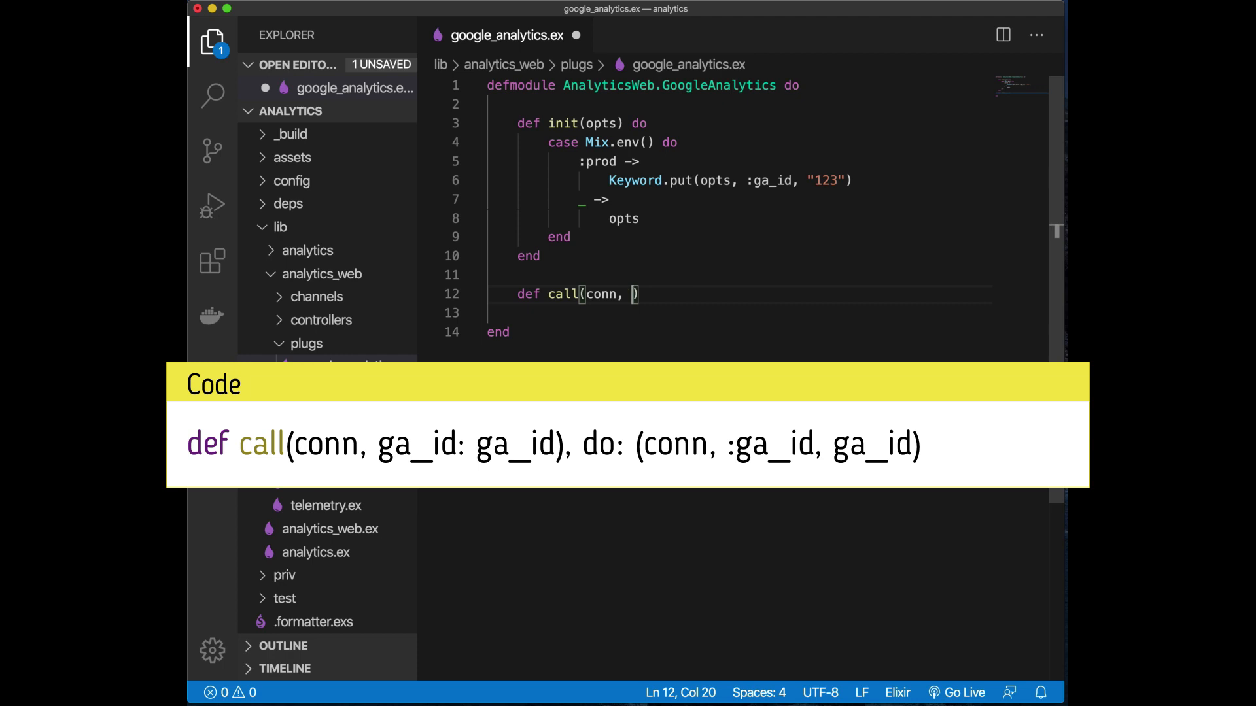
pyautogui.write('ga_id:')
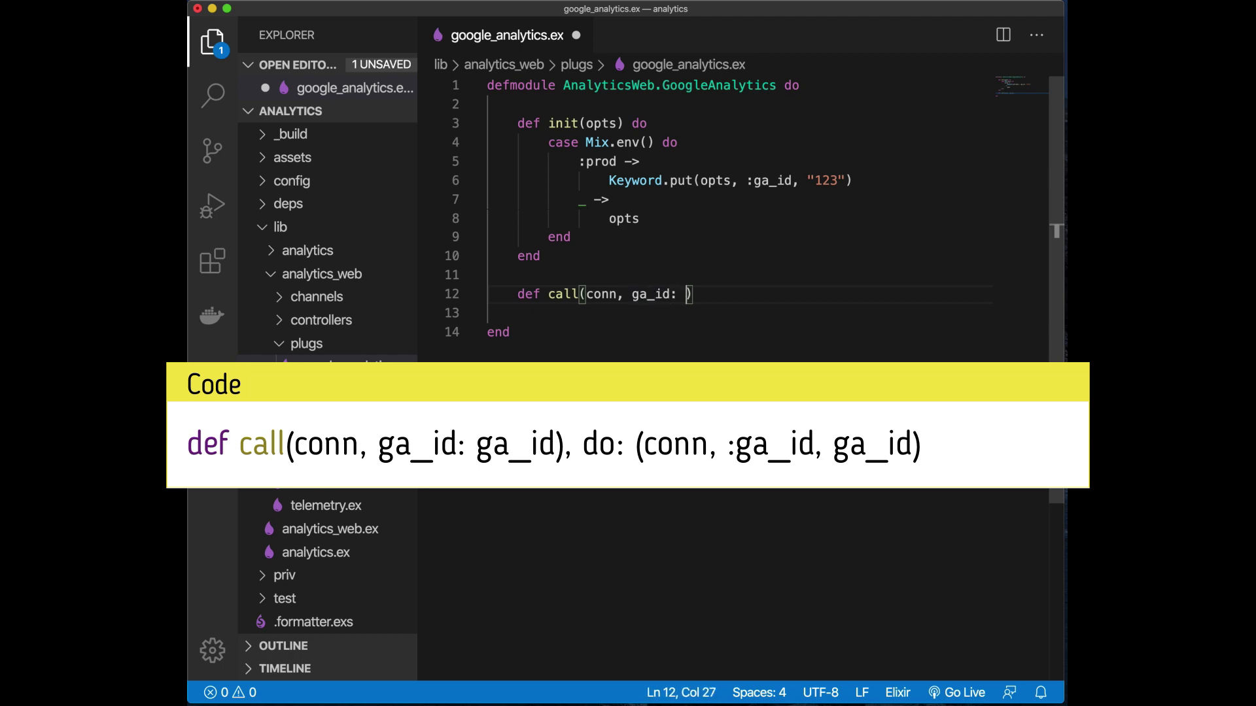
pyautogui.write('ga_i')
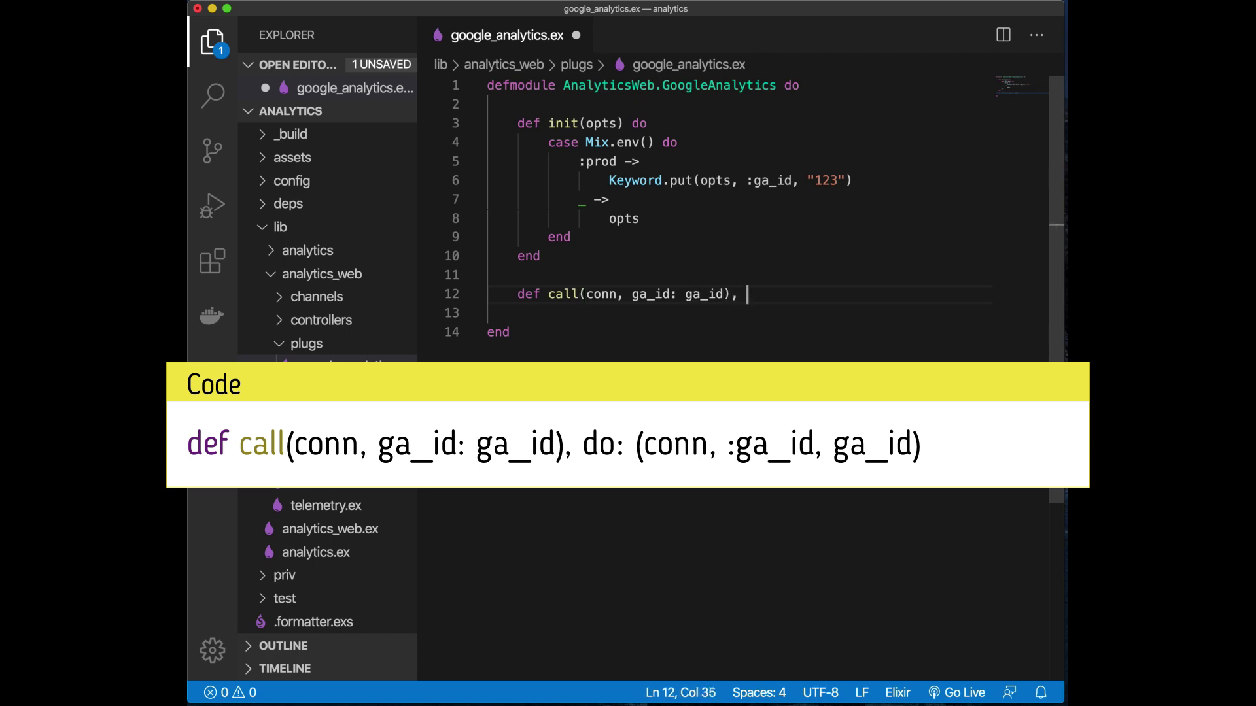
pyautogui.write('do: assi')
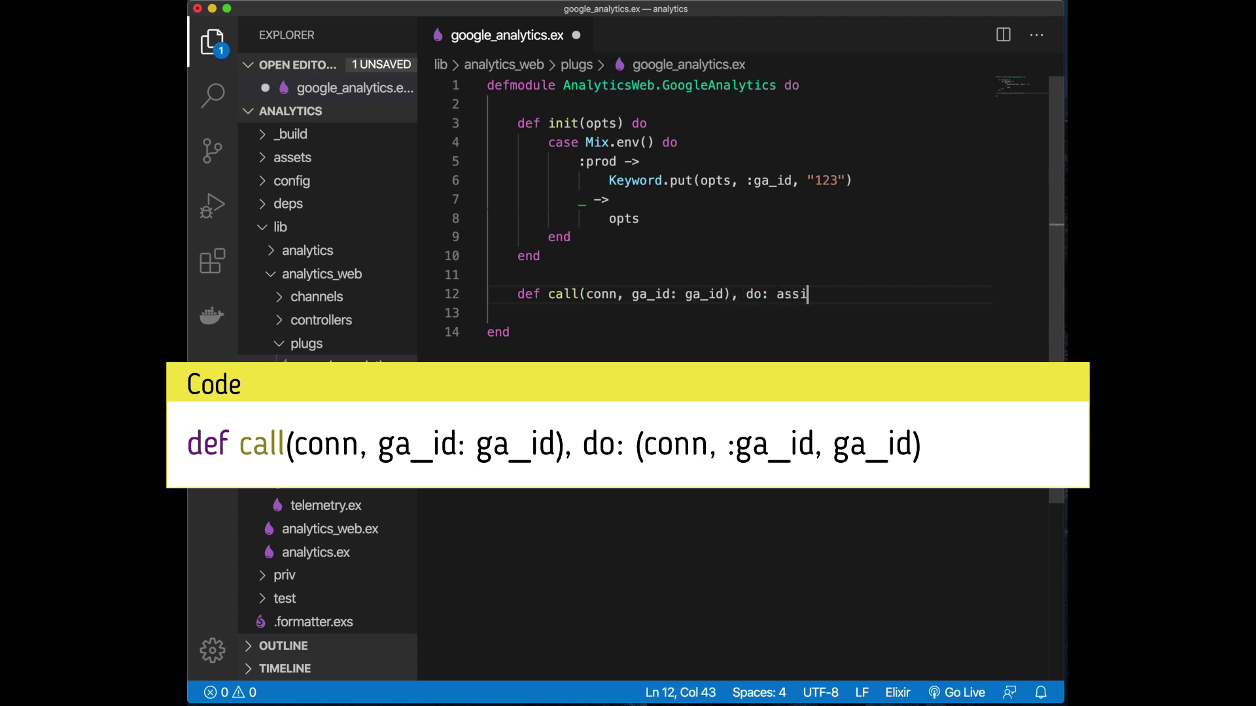
pyautogui.write('gn(conn, "")')
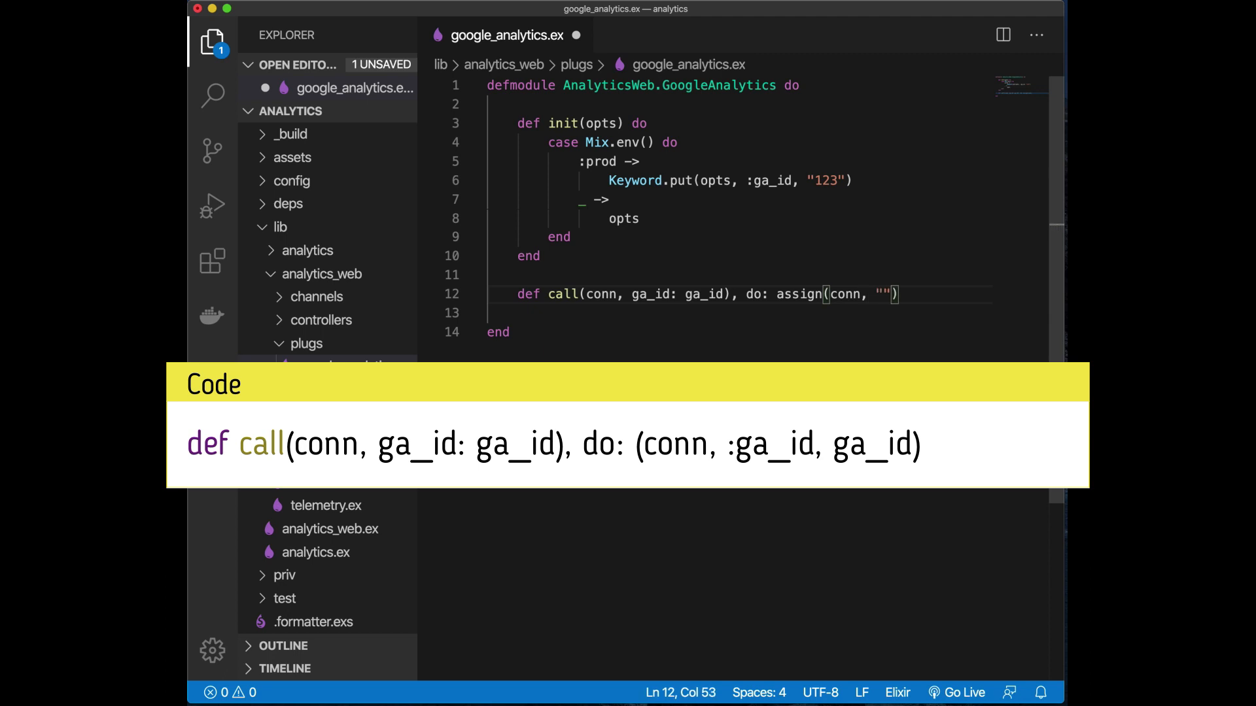
pyautogui.write(':ga_id, ga_i')
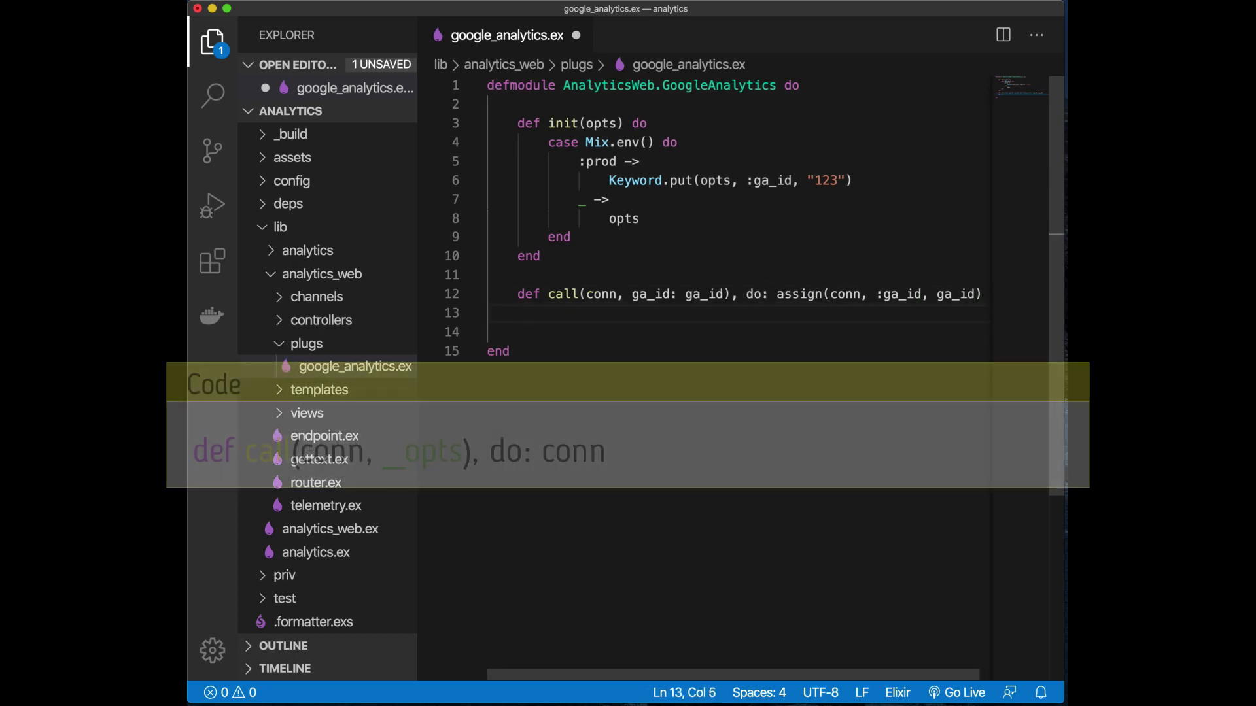
# Add the fallback clause def call(conn, _opts), do: conn and save the file
pyautogui.write('def call(conn')
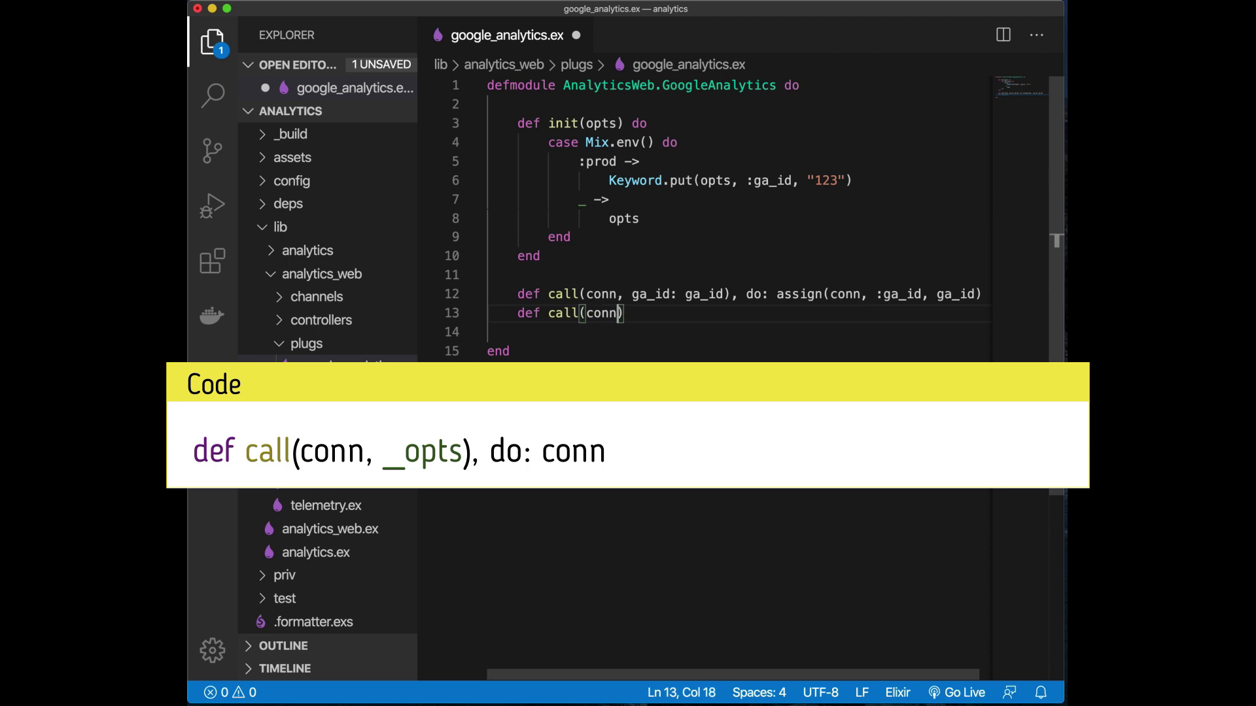
pyautogui.write(', _opts')
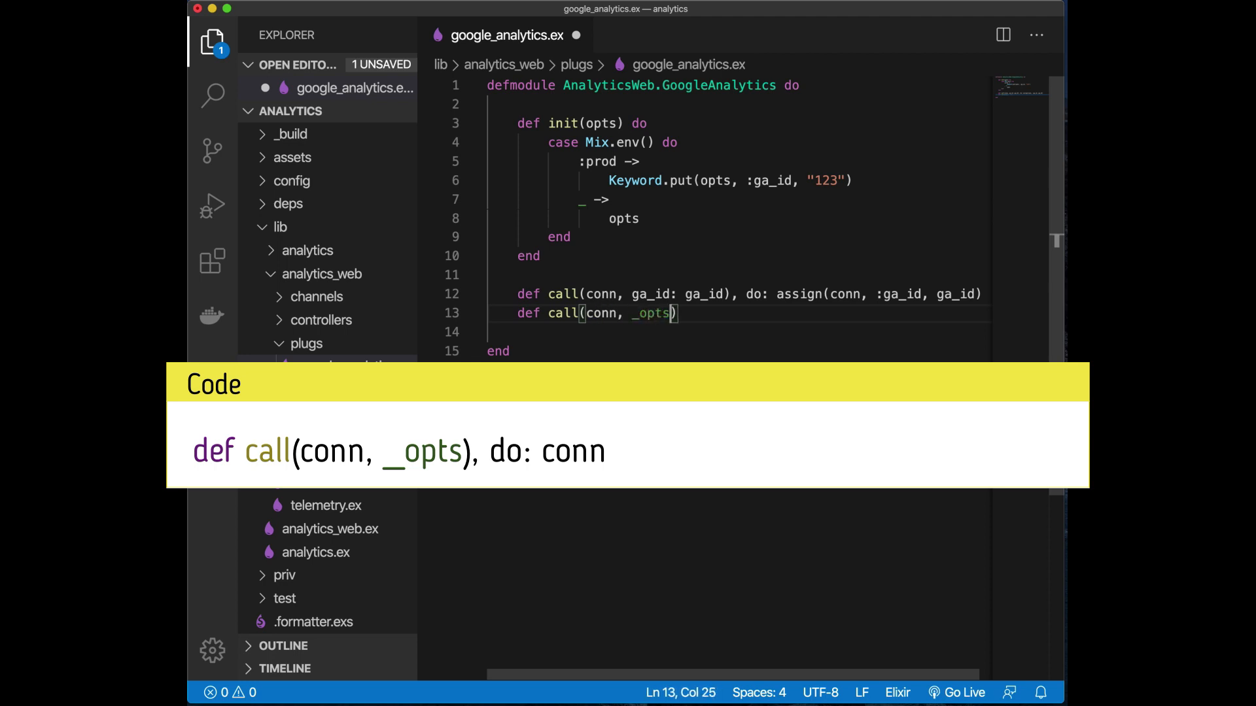
pyautogui.write(', do:')
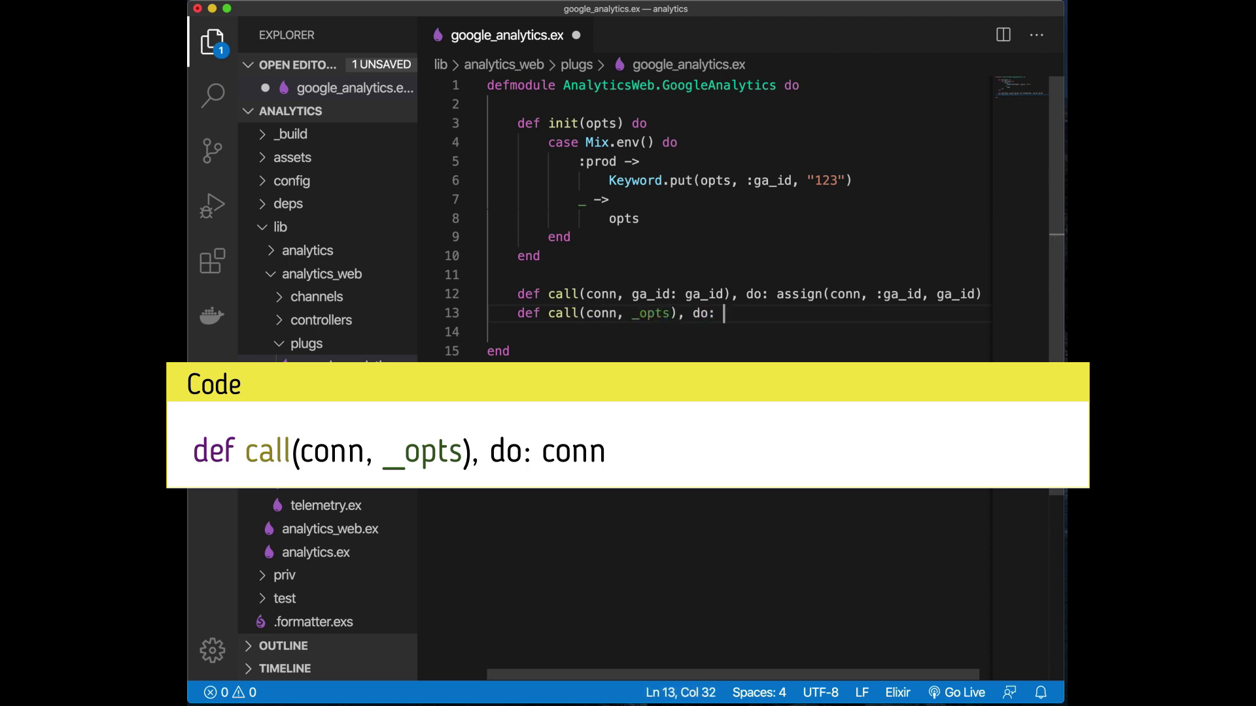
pyautogui.write('conn')
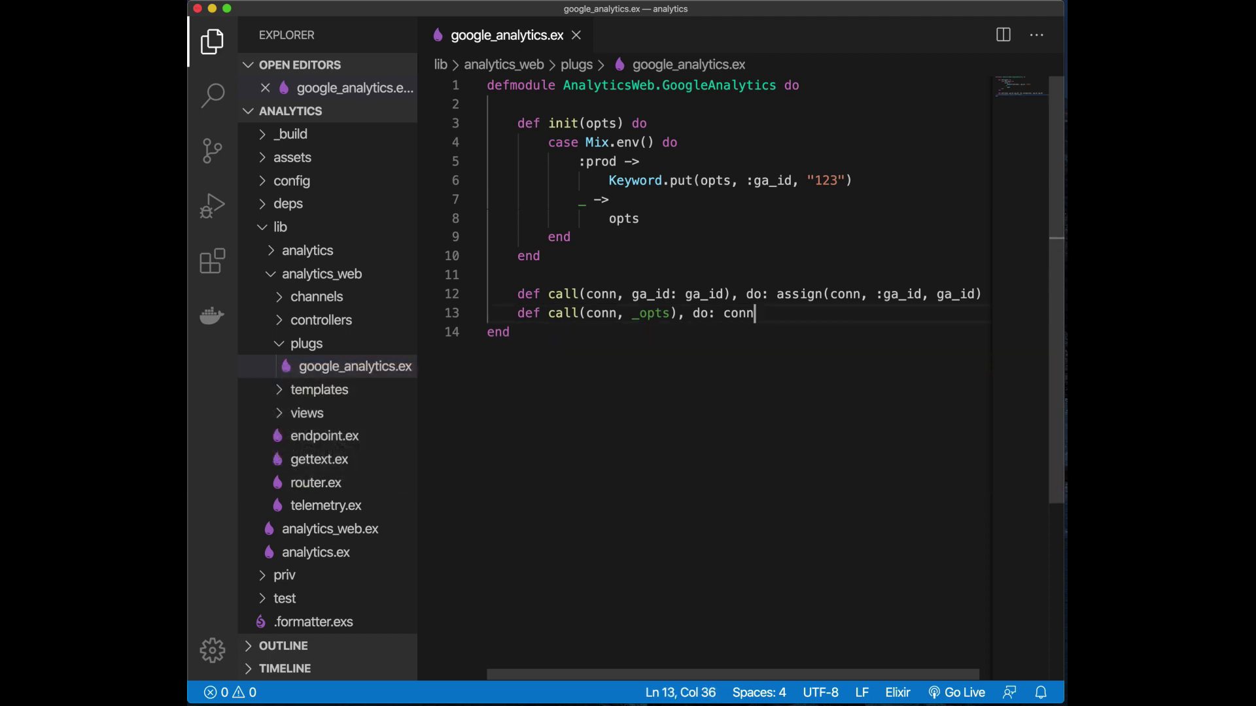
pyautogui.moveTo(652, 222)
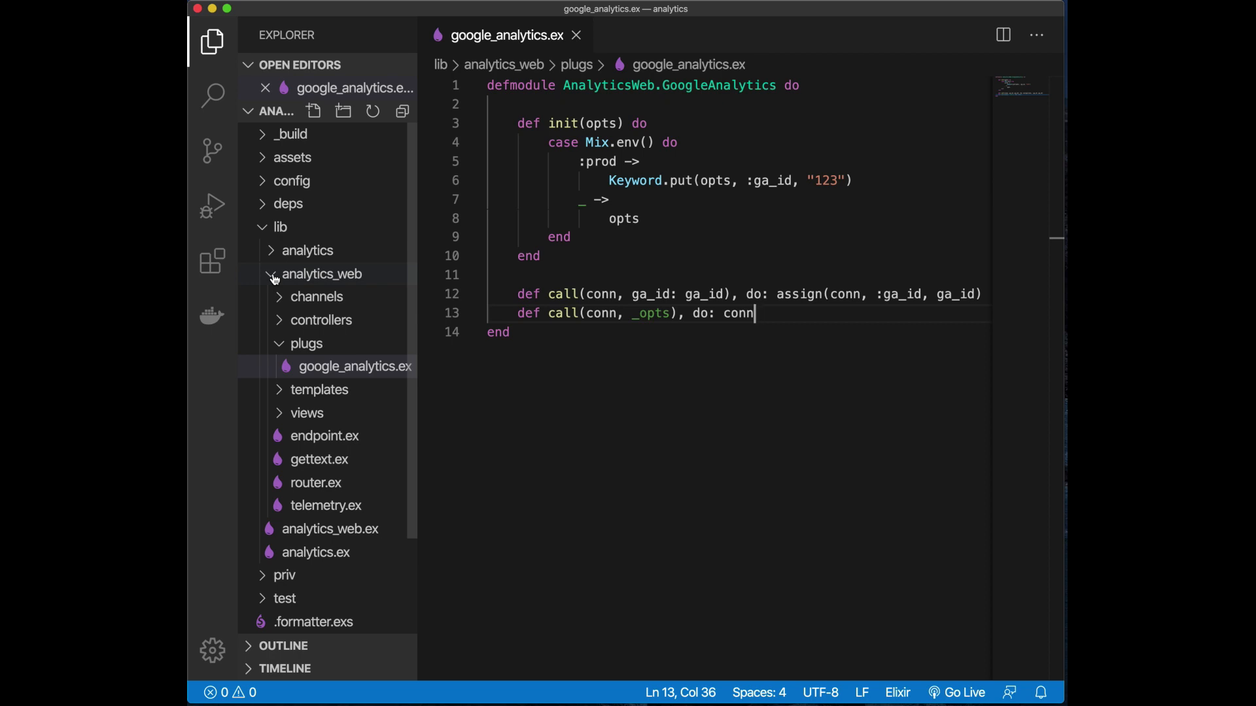
pyautogui.moveTo(274, 282)
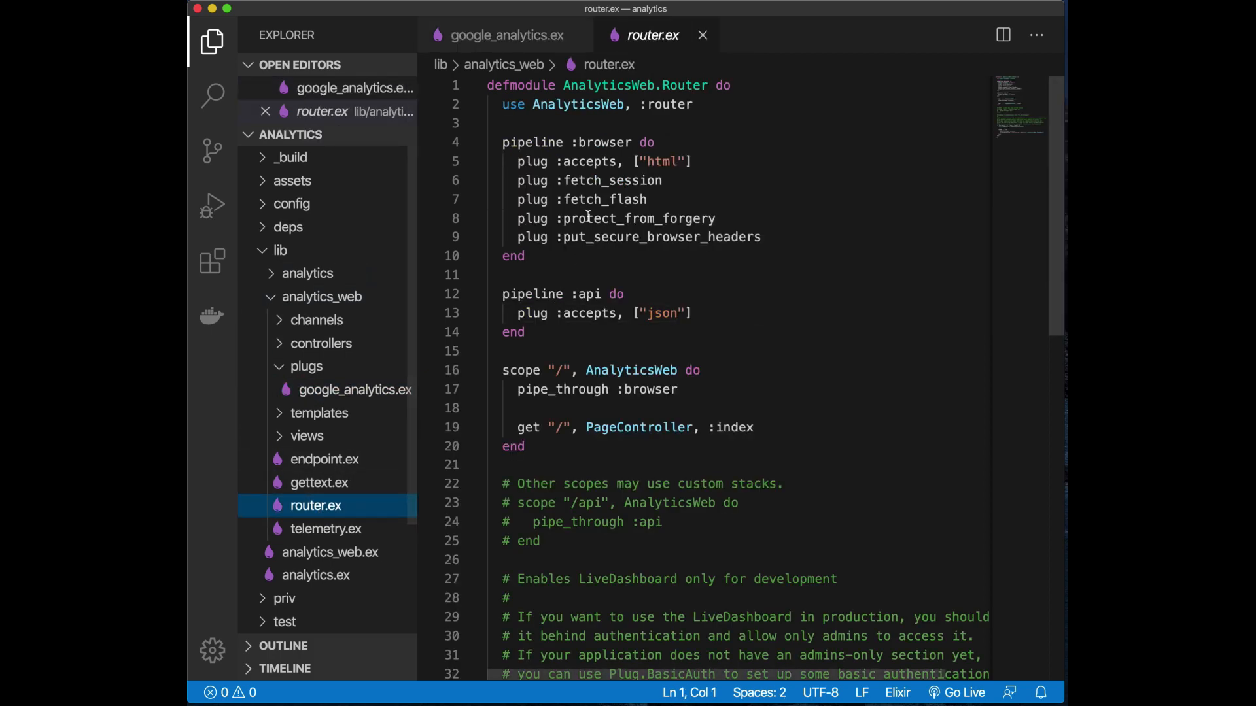
# Start a new plug line at the end of the router's browser pipeline
pyautogui.press('Enter')
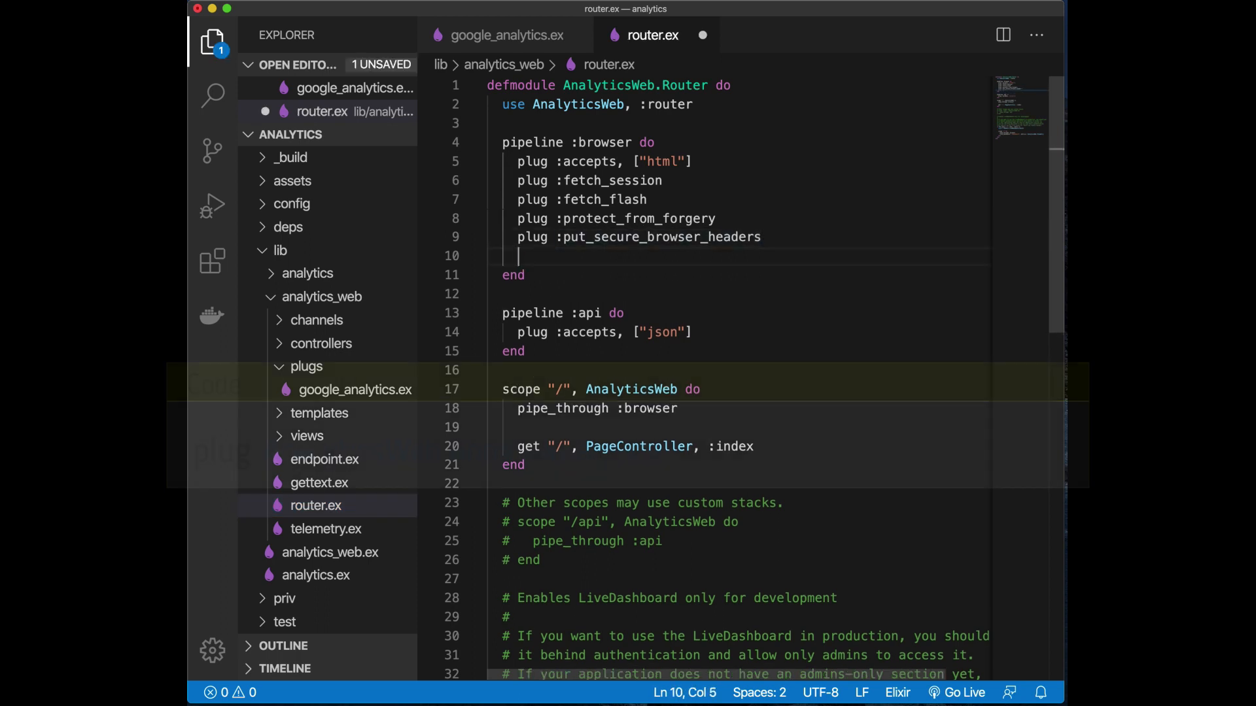
pyautogui.write('plug')
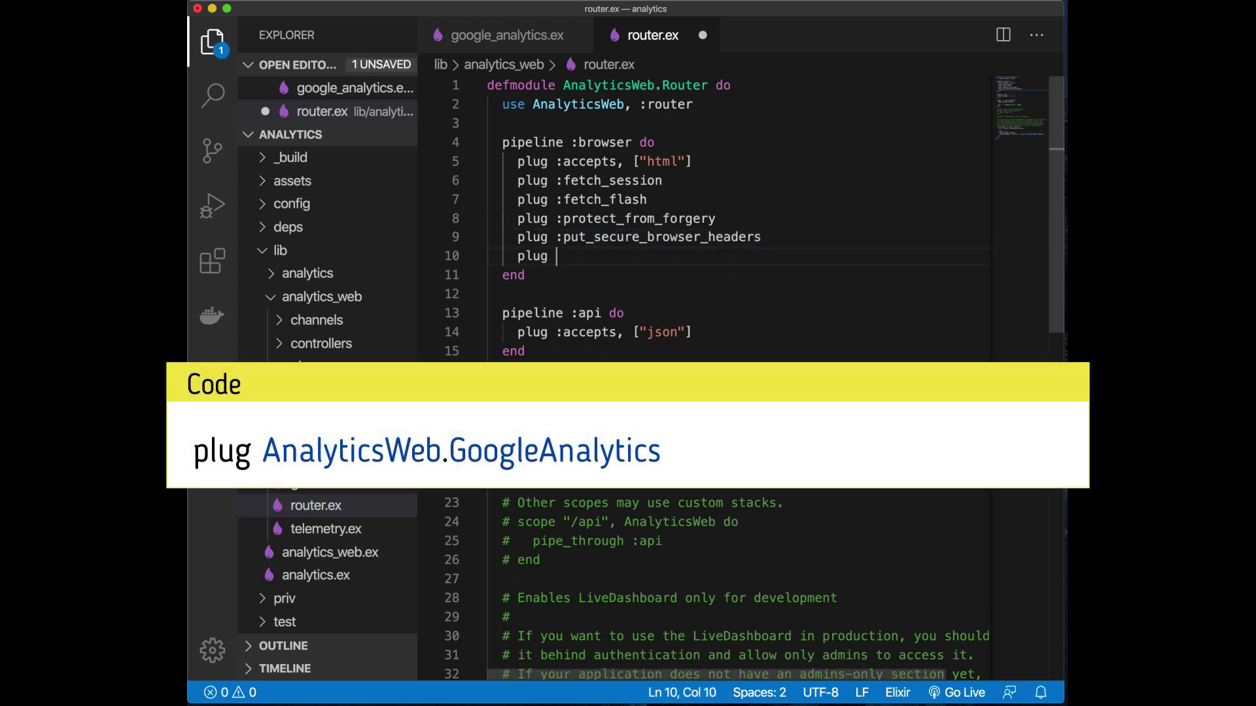
pyautogui.write(':')
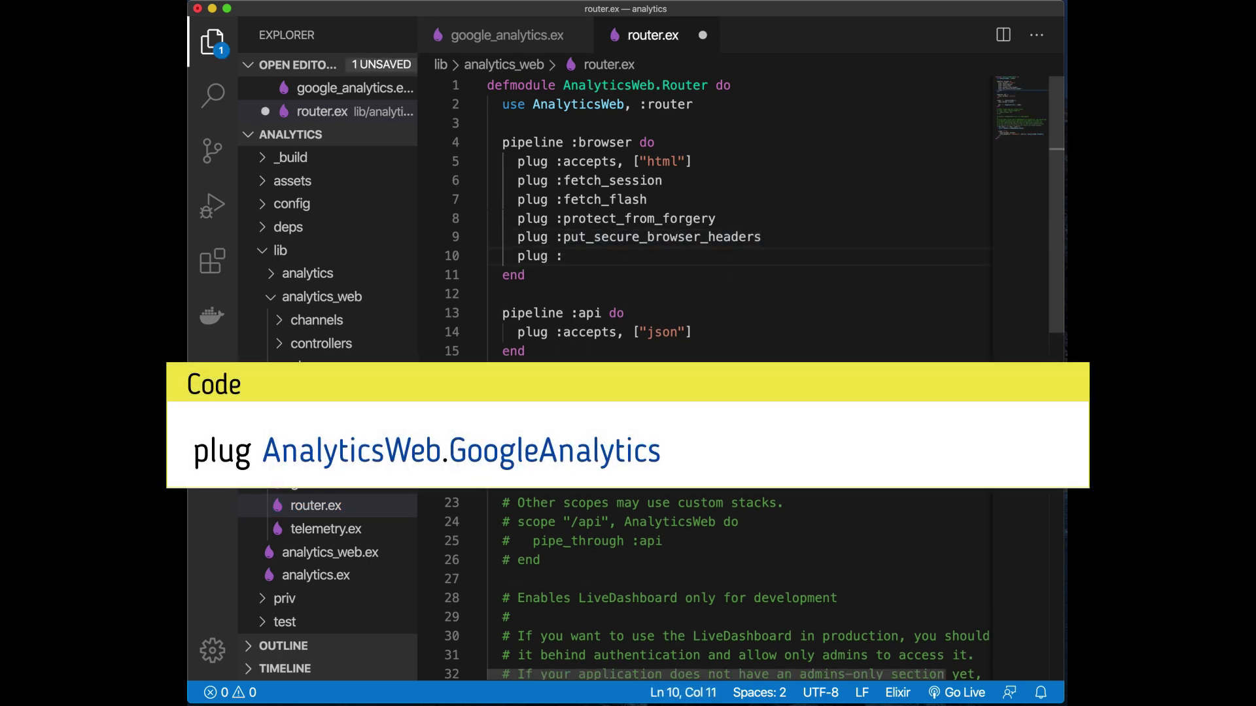
pyautogui.moveTo(749, 223)
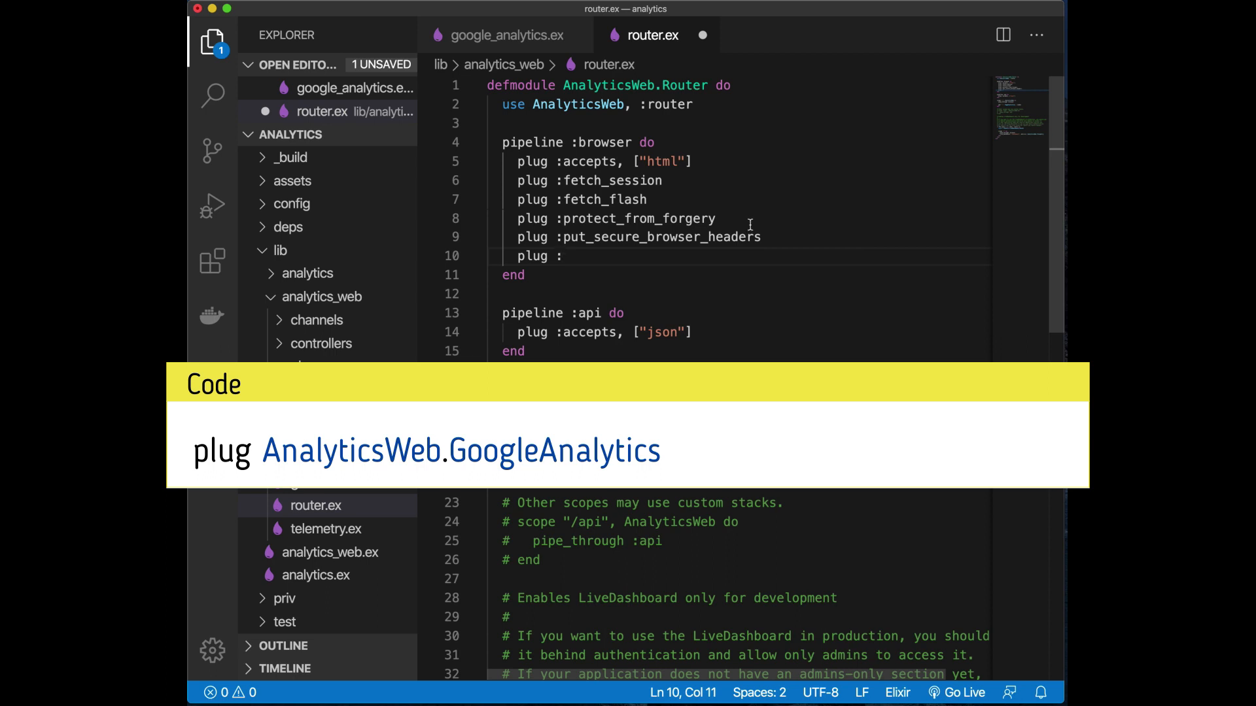
pyautogui.press('Backspace')
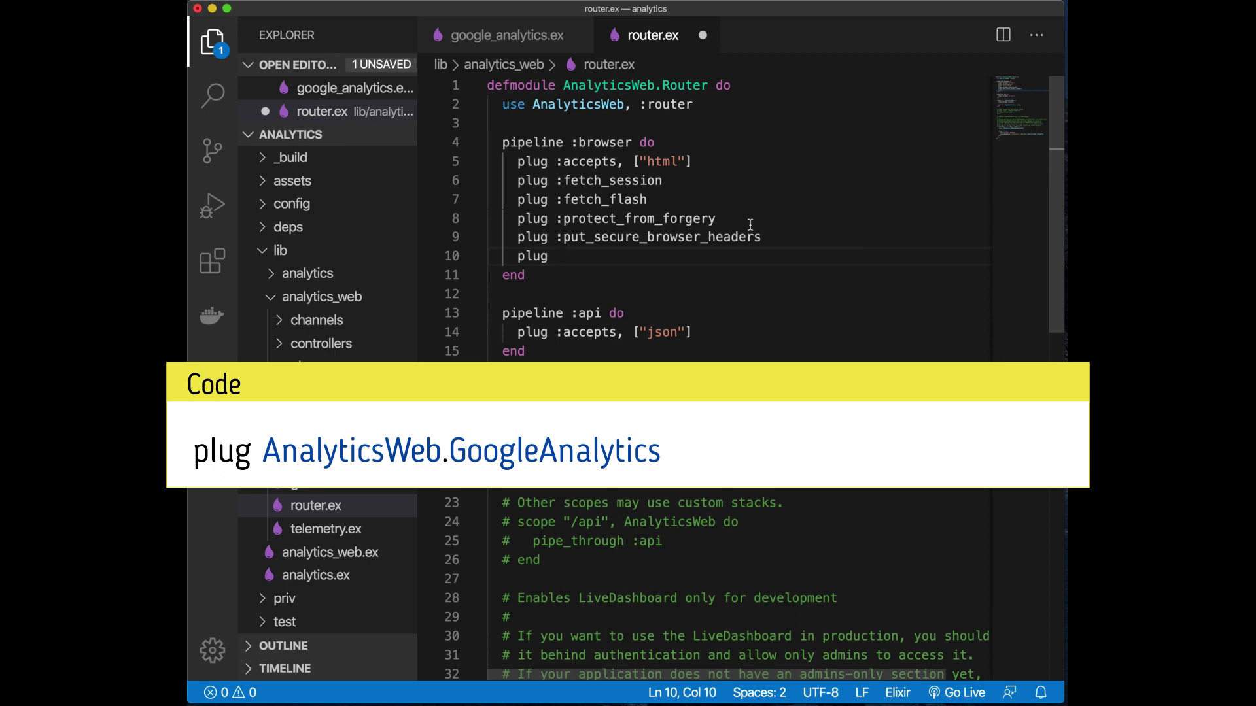
# Copy AnalyticsWeb.GoogleAnalytics from the plug file into the plug line and save router.ex
pyautogui.click(504, 35)
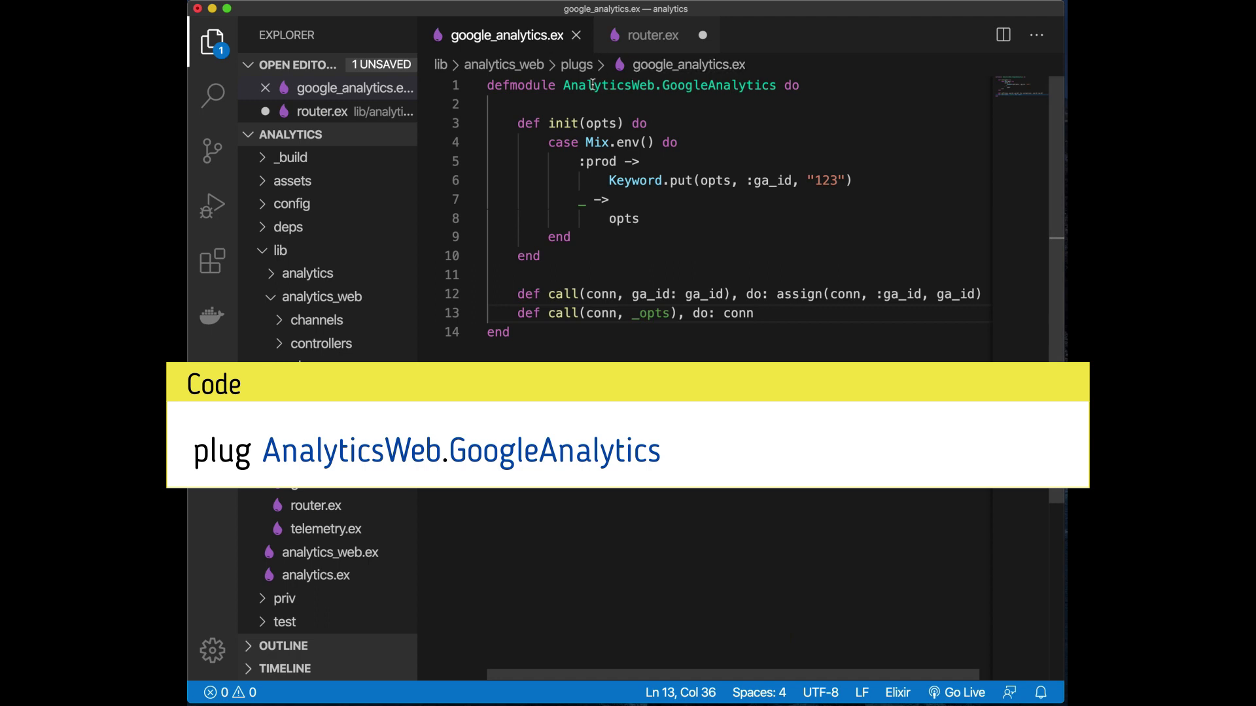
pyautogui.doubleClick(668, 85)
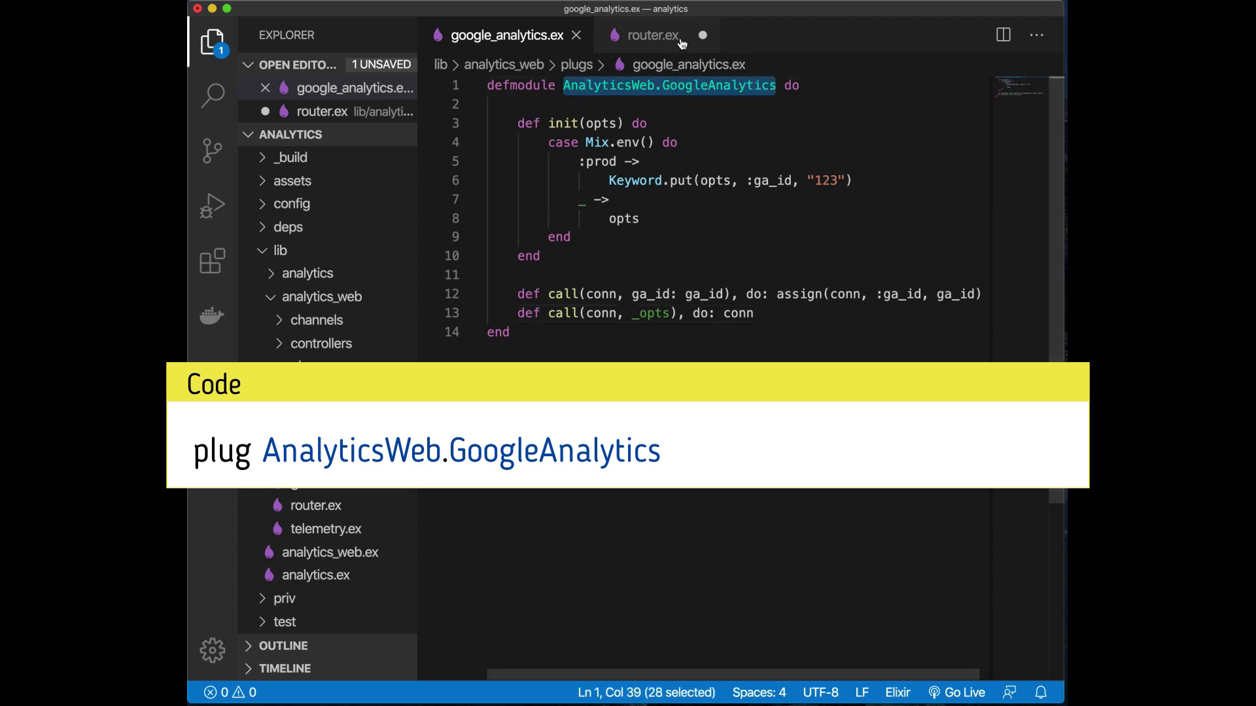
pyautogui.click(658, 35)
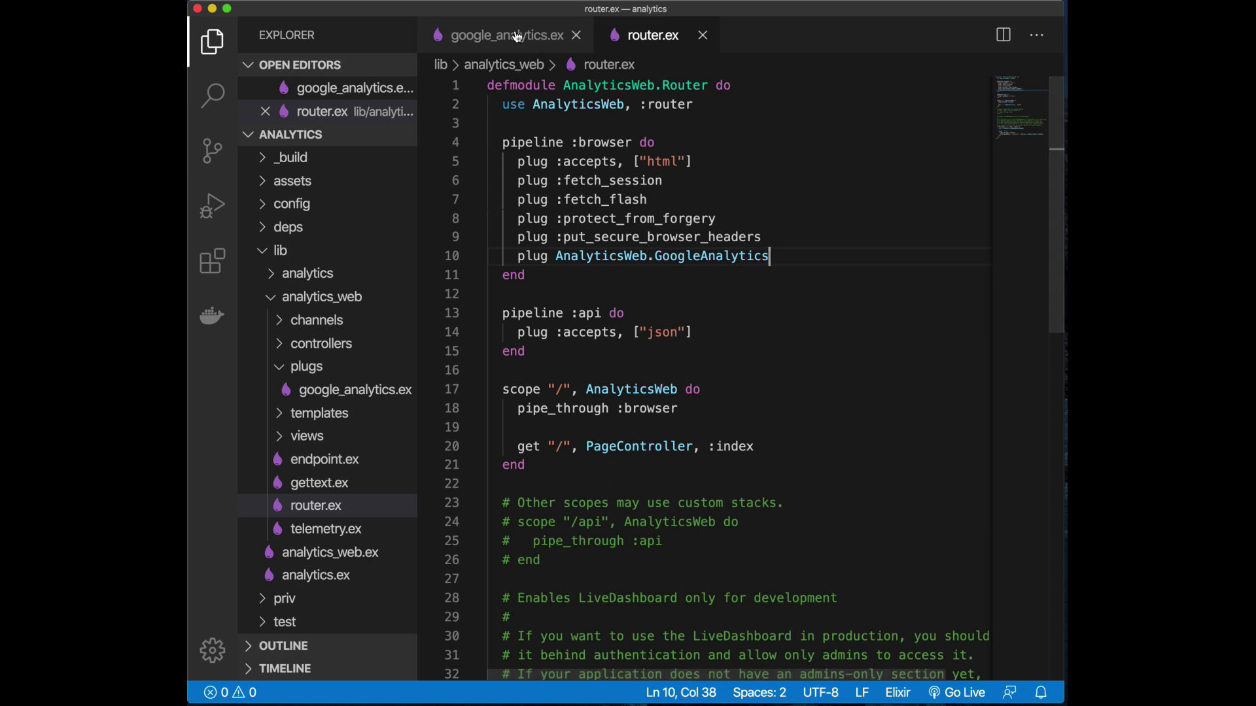
pyautogui.click(507, 34)
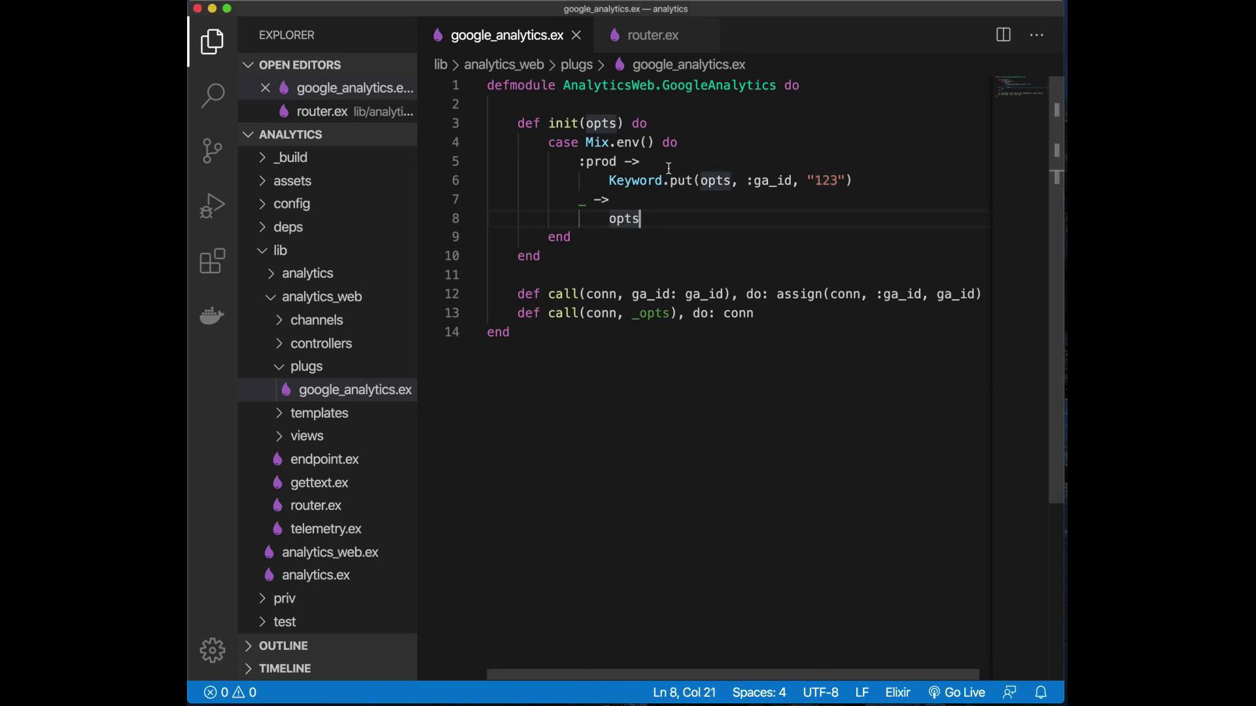
# Open the app.html.eex layout template from templates/layout
pyautogui.click(319, 412)
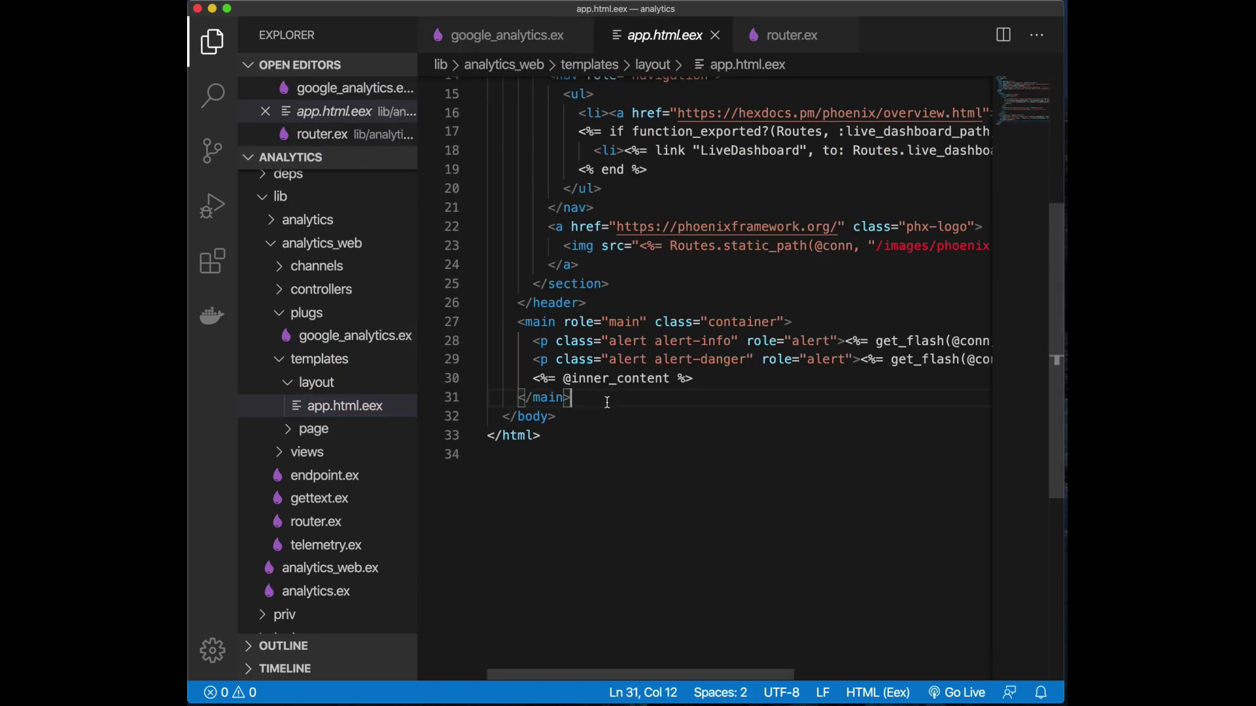
# Insert the GA script after </main> guarded by if assigns[:ga_id], and save
pyautogui.press('Enter')
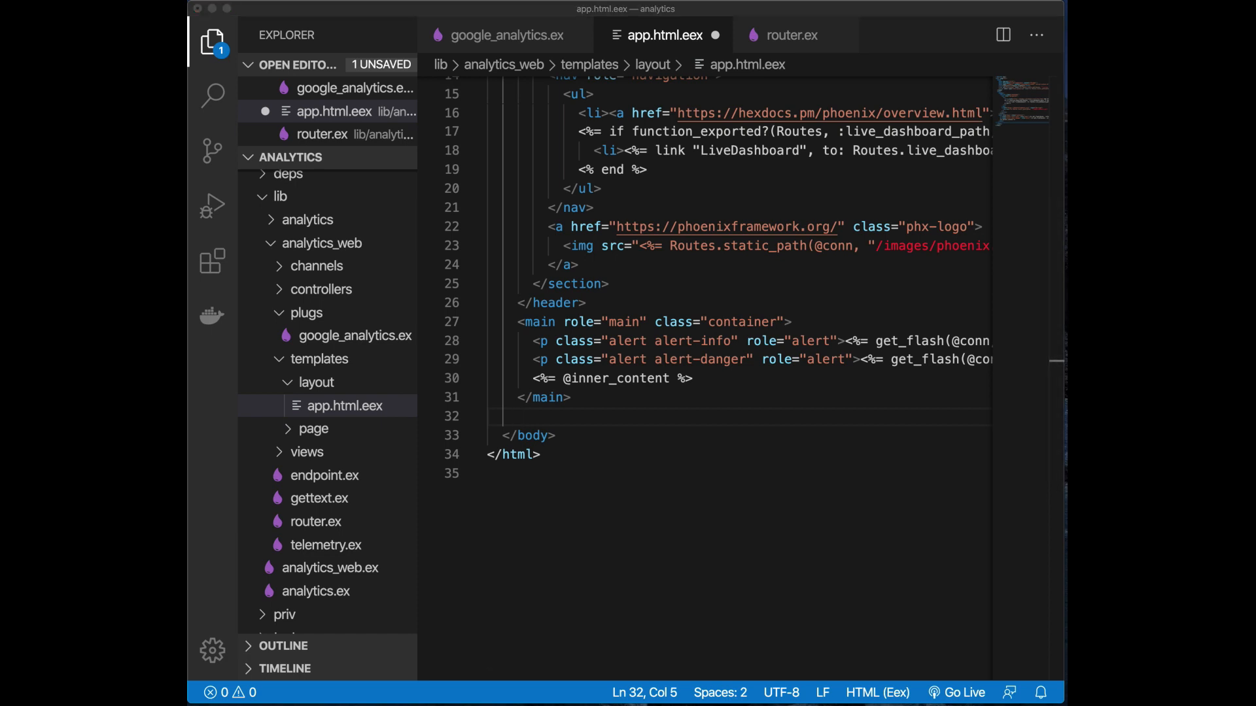
pyautogui.click(557, 397)
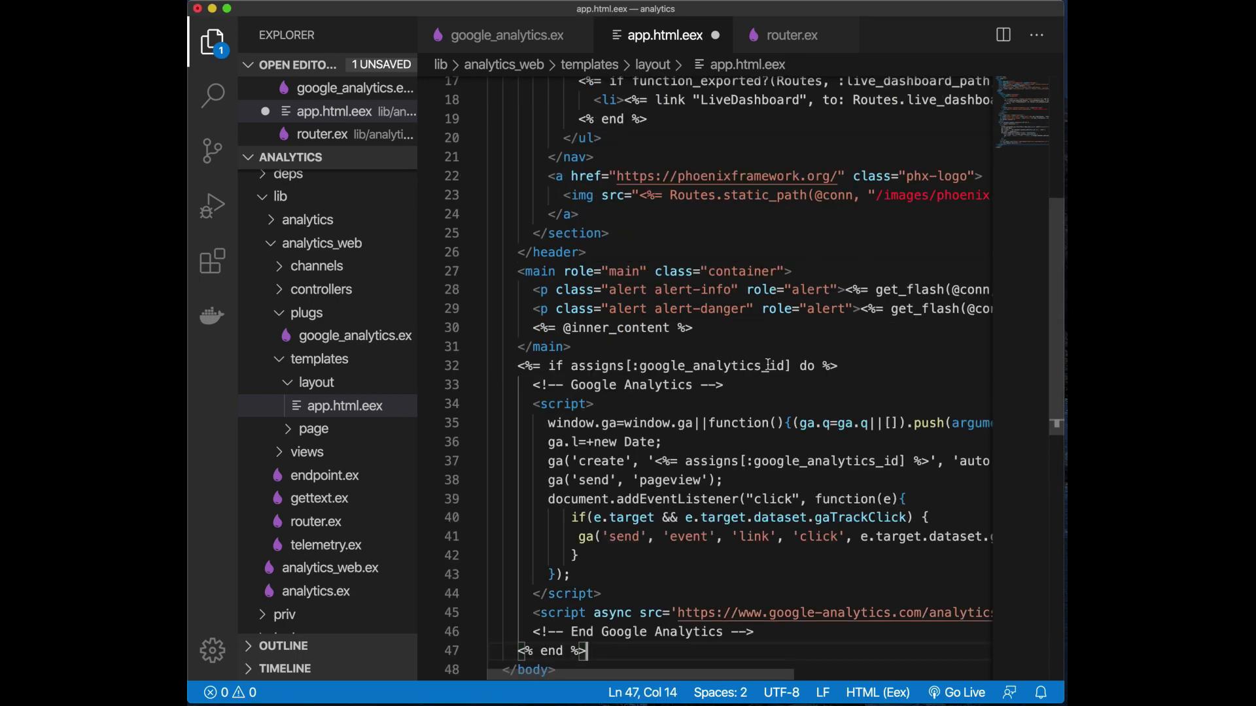
pyautogui.write('ga_id')
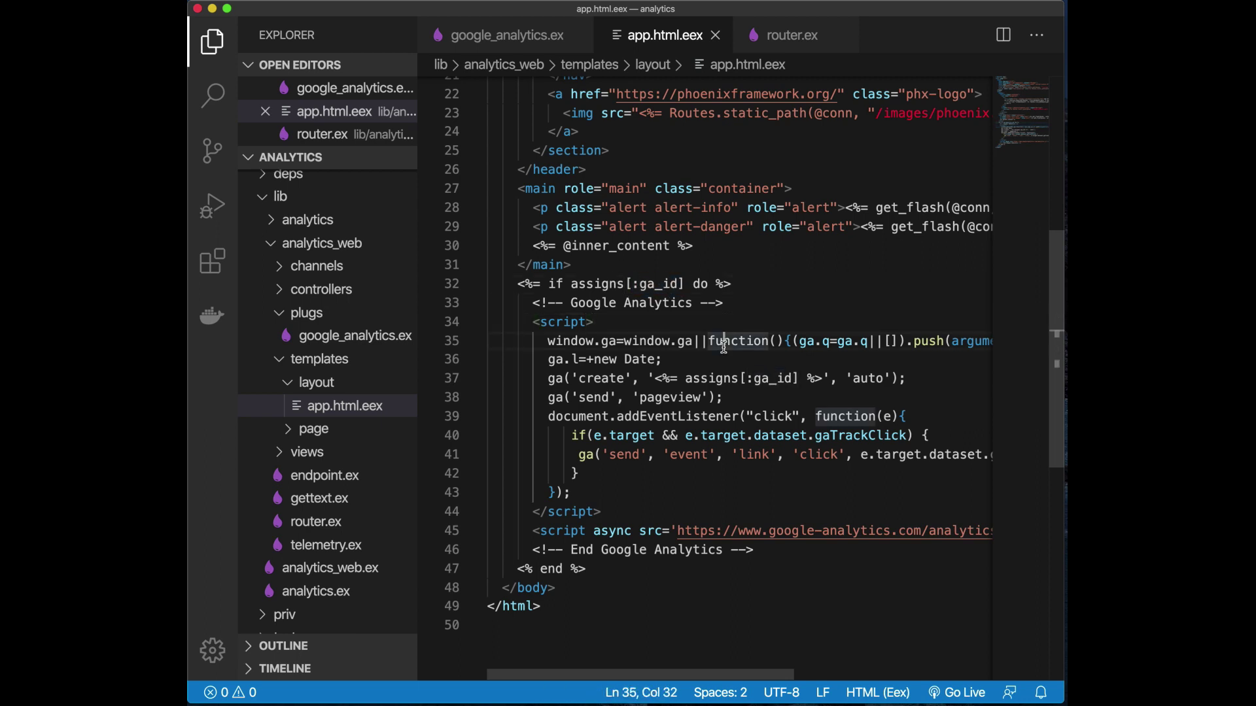
# Review how the assigns ga_id lookup in the template traces back to the :ga_id key set in the plug's init
pyautogui.doubleClick(710, 378)
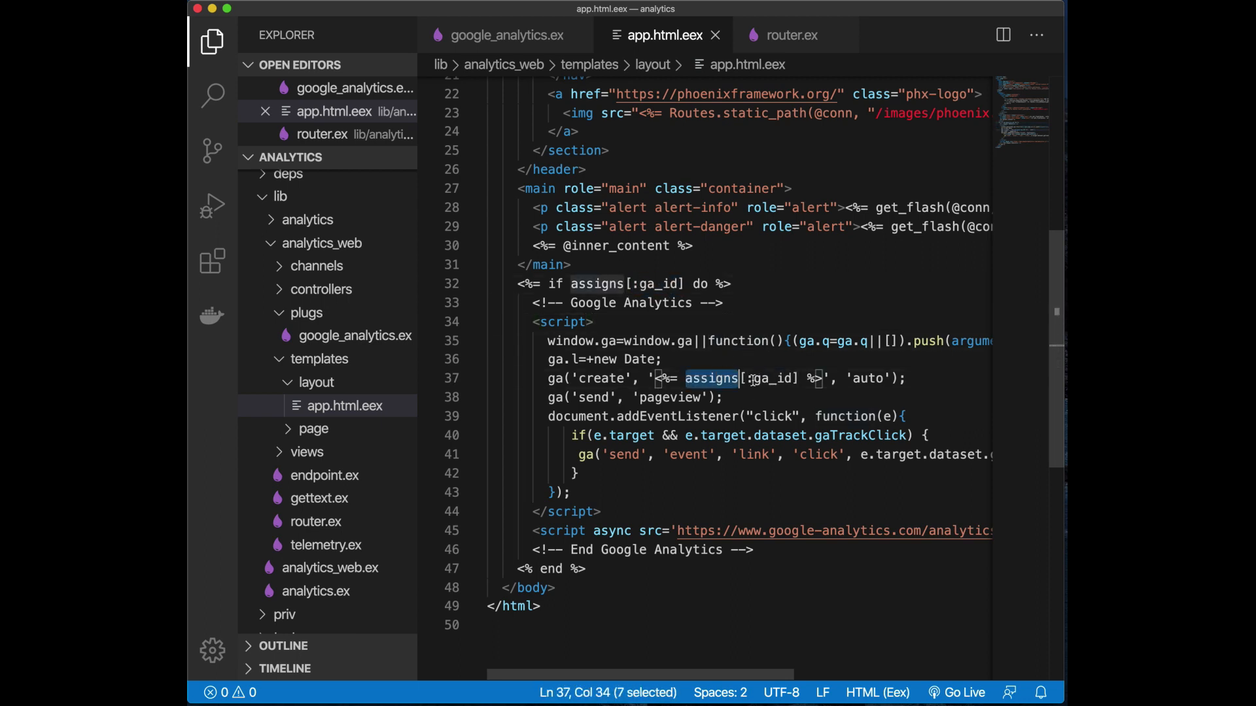
pyautogui.doubleClick(601, 378)
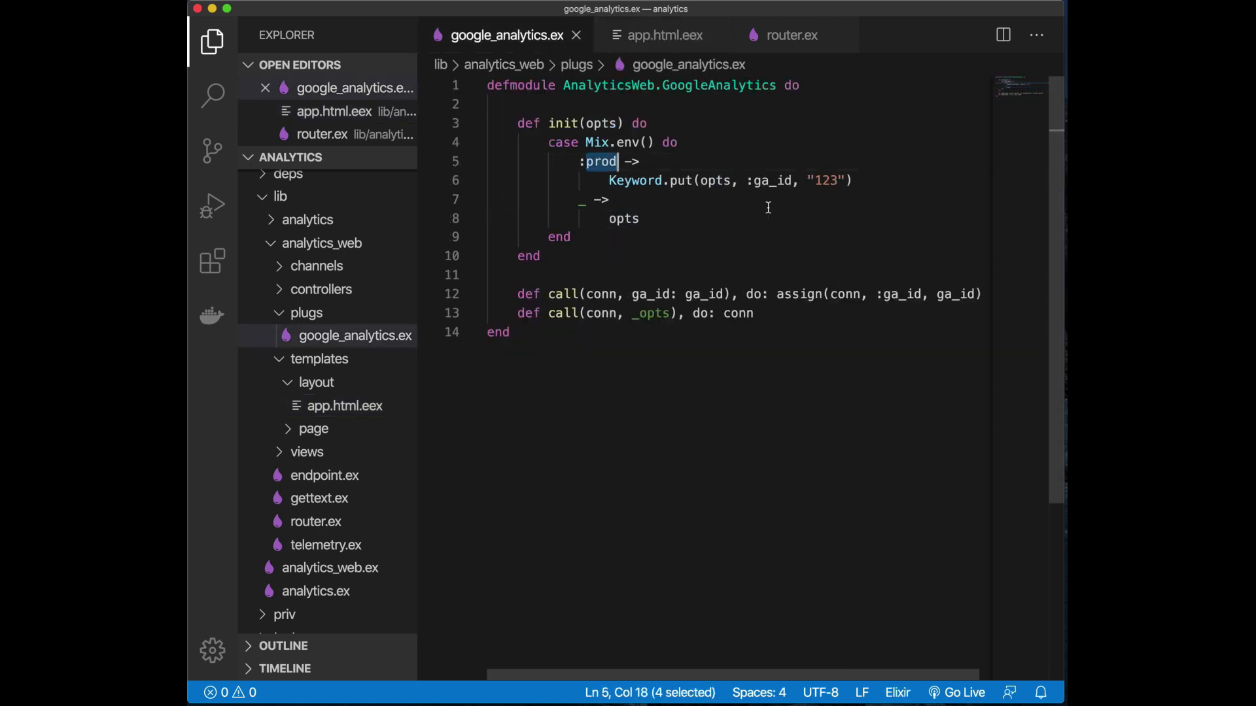
pyautogui.doubleClick(772, 180)
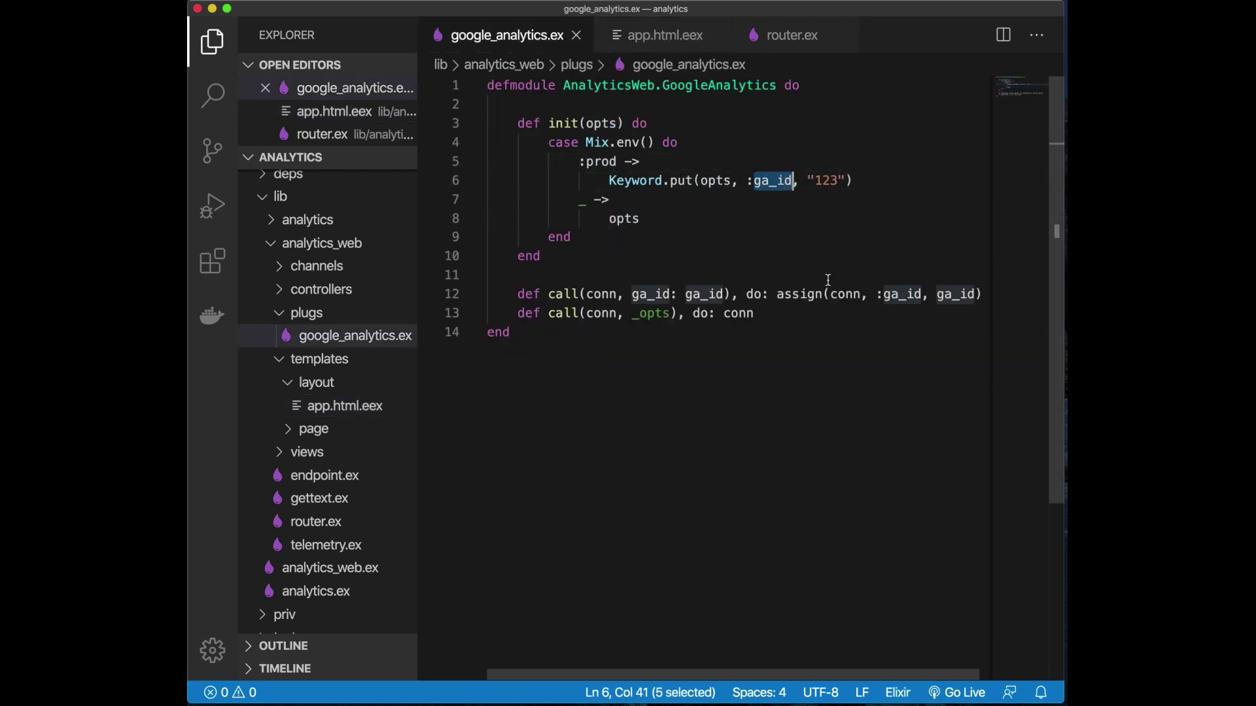